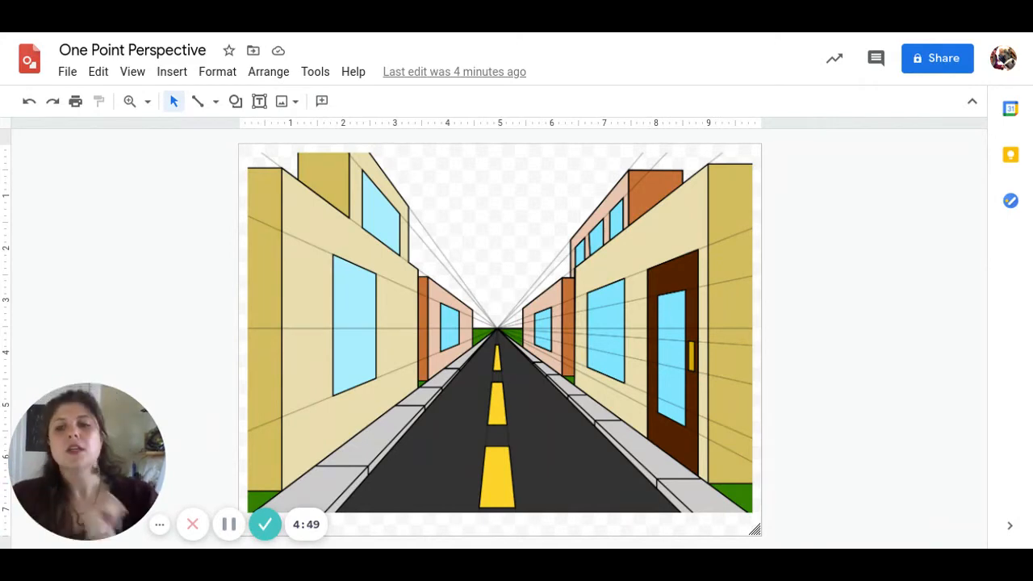
mouse_move(529, 334)
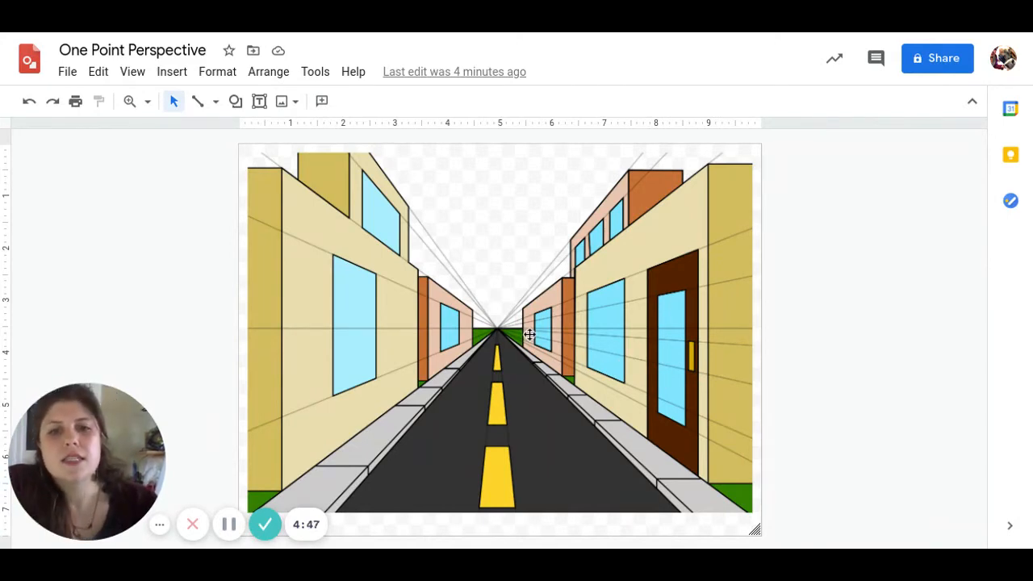
mouse_move(423, 492)
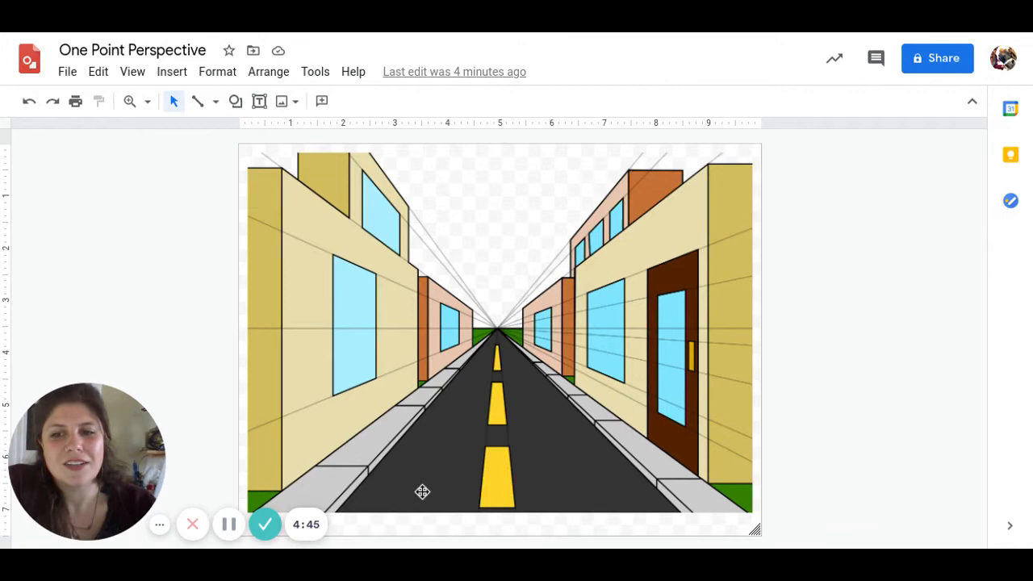
mouse_move(592, 340)
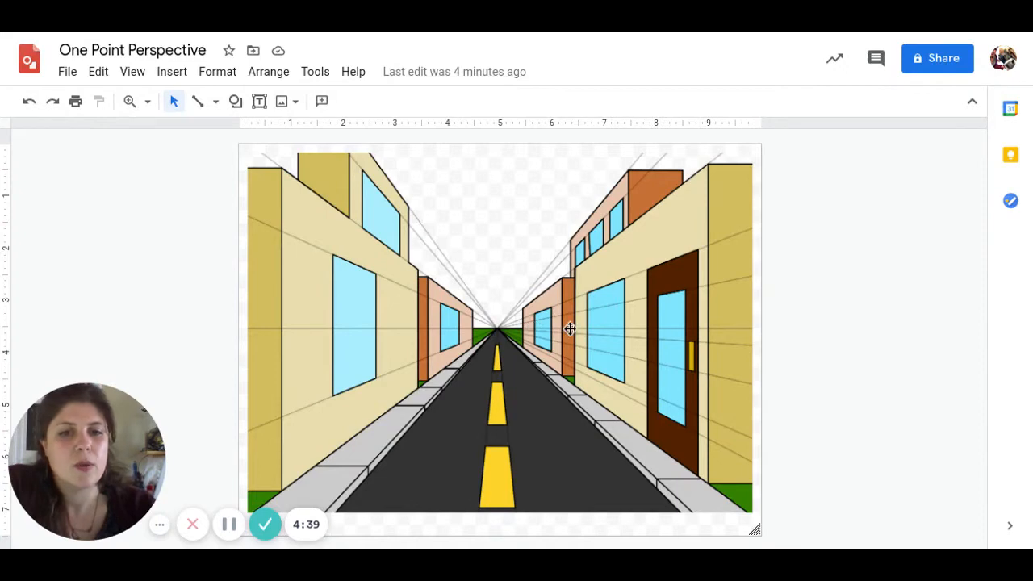
mouse_move(516, 332)
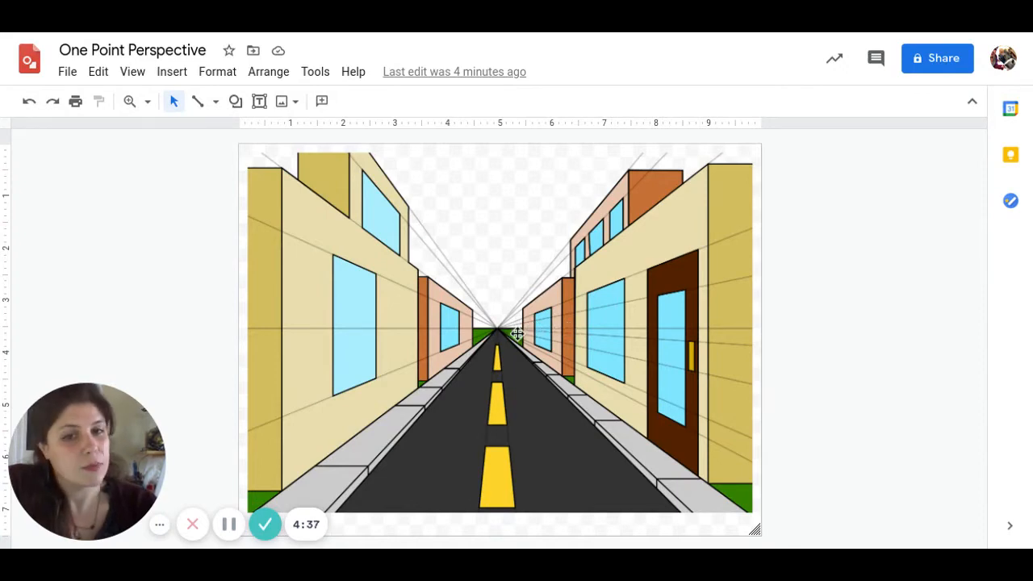
mouse_move(497, 323)
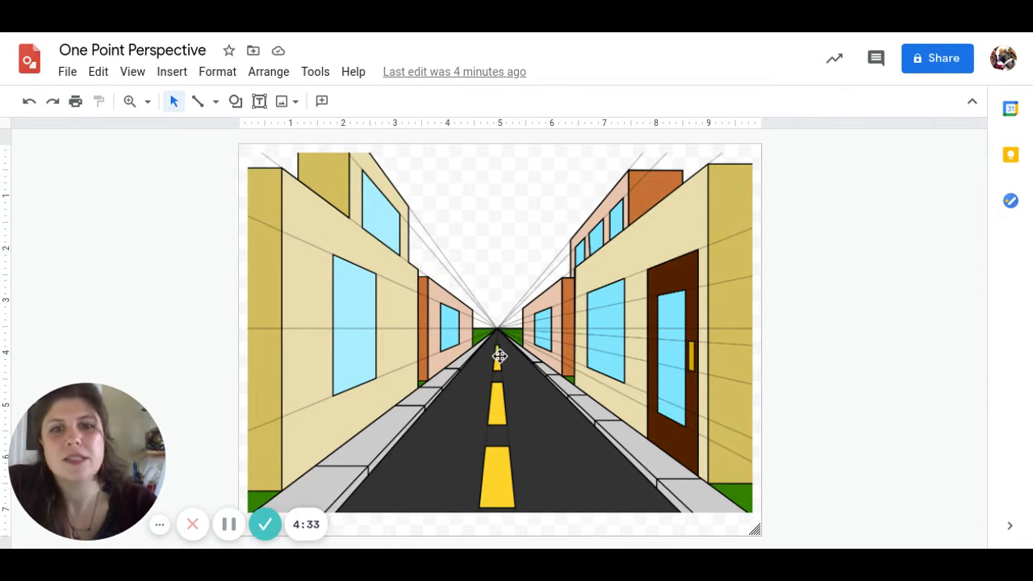
mouse_move(487, 350)
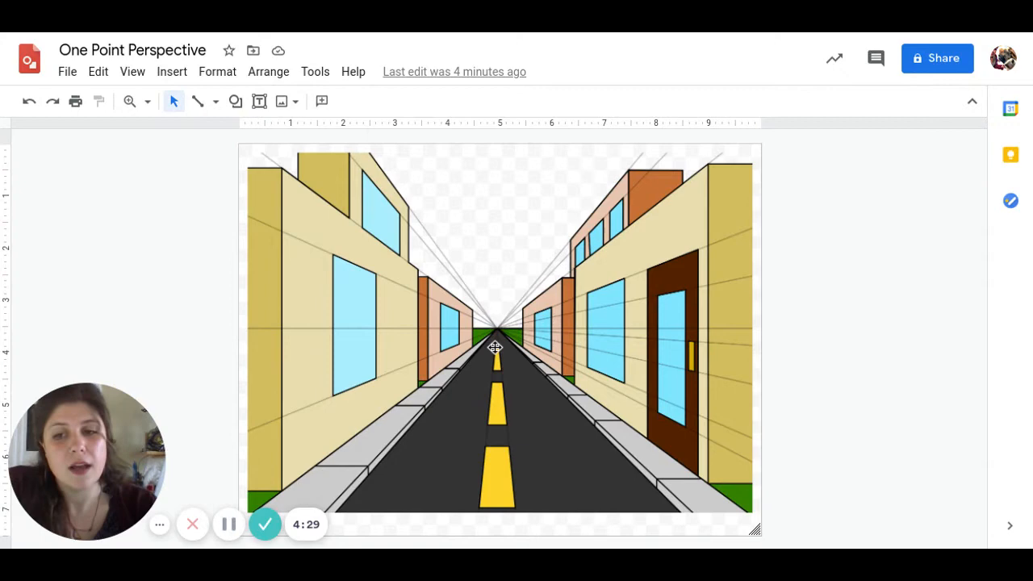
Delete the example street image so the canvas is empty
click(499, 331)
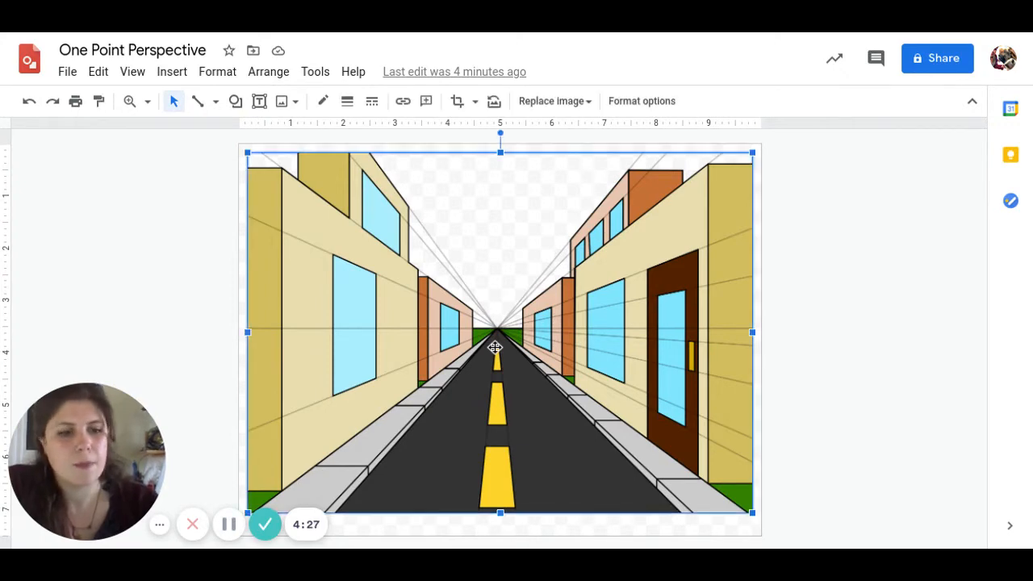
key(Delete)
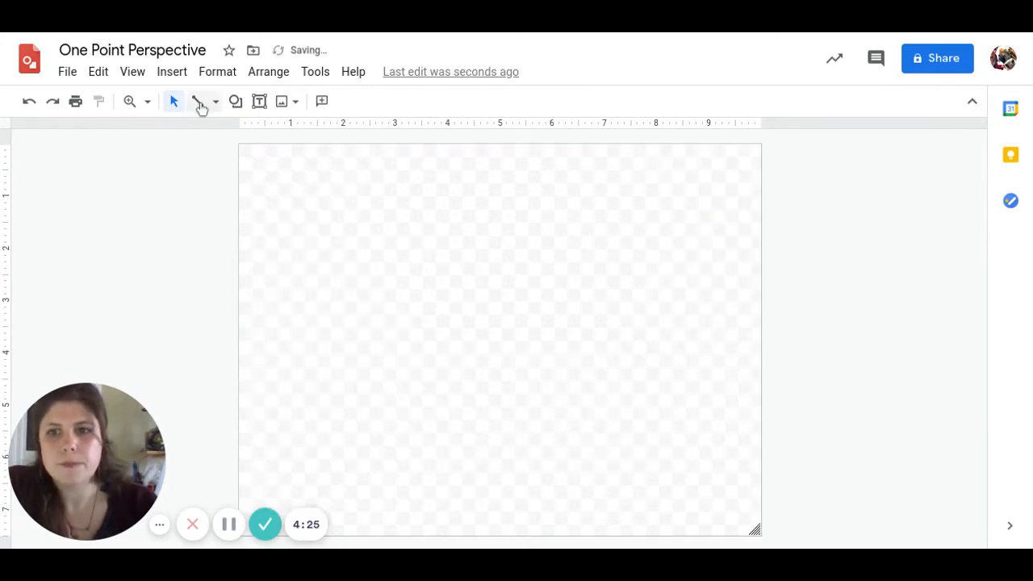
mouse_move(200, 100)
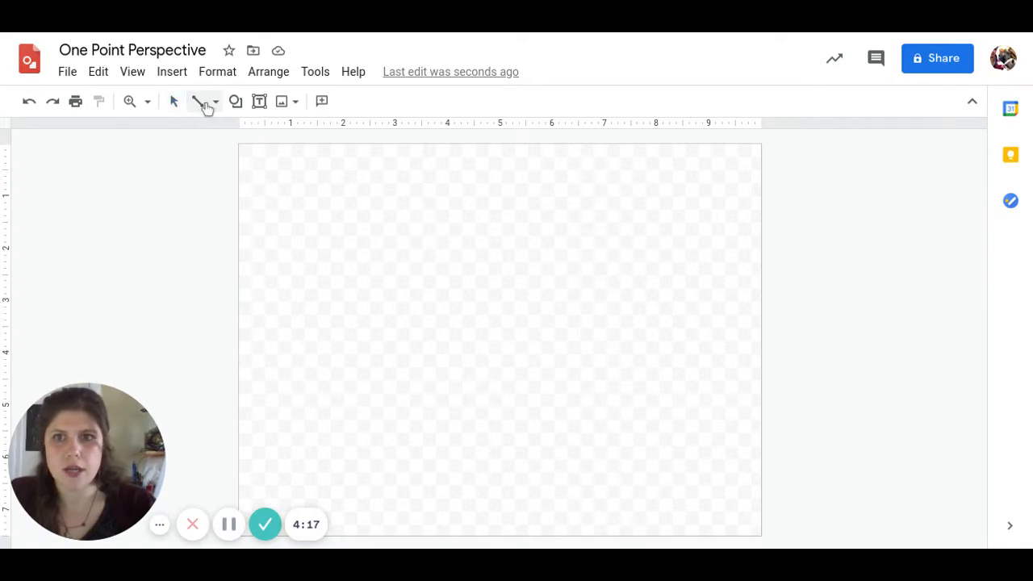
Draw a horizontal horizon line from the left edge to the right edge at mid-height
click(215, 100)
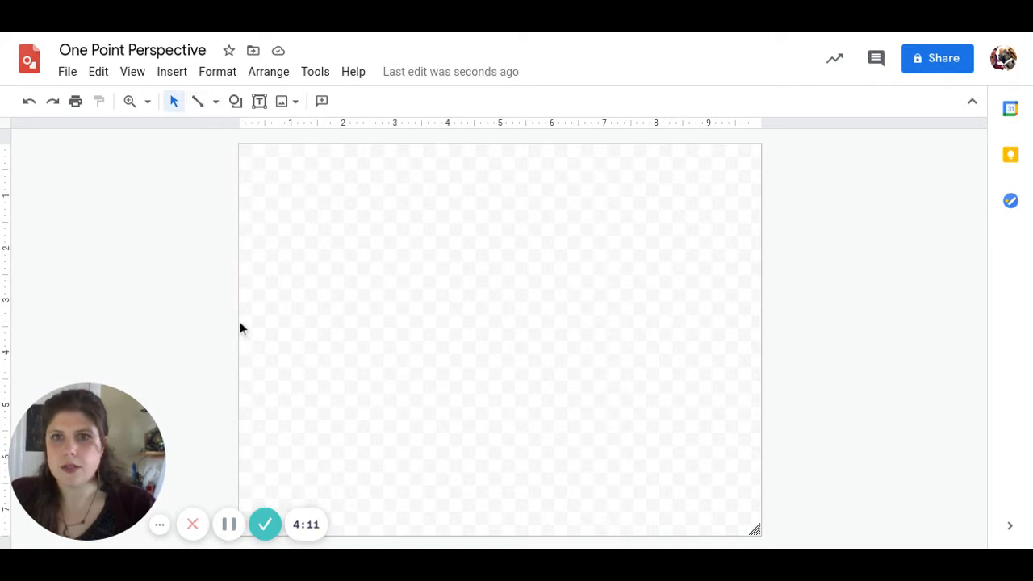
mouse_move(197, 100)
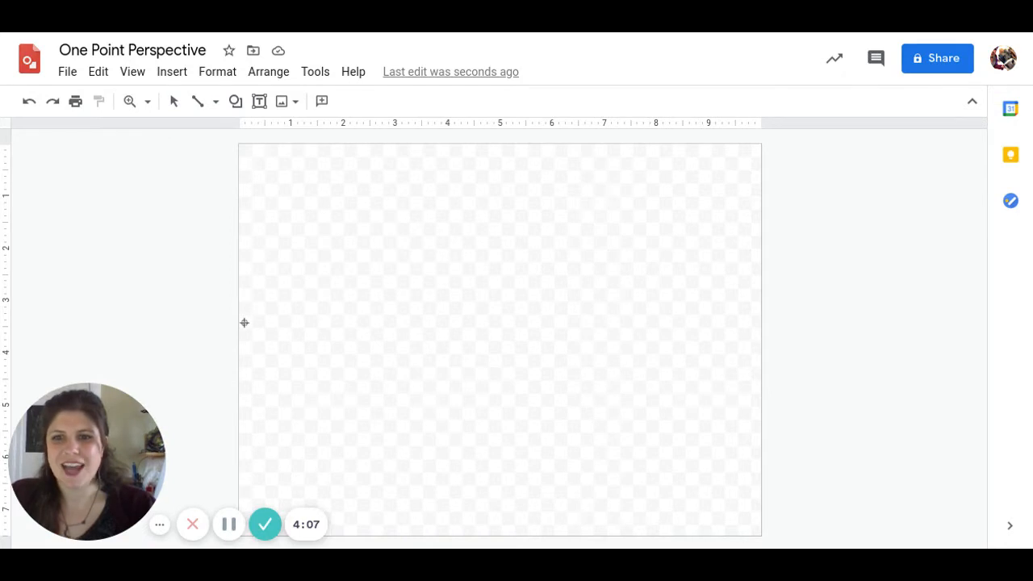
drag(245, 323, 323, 400)
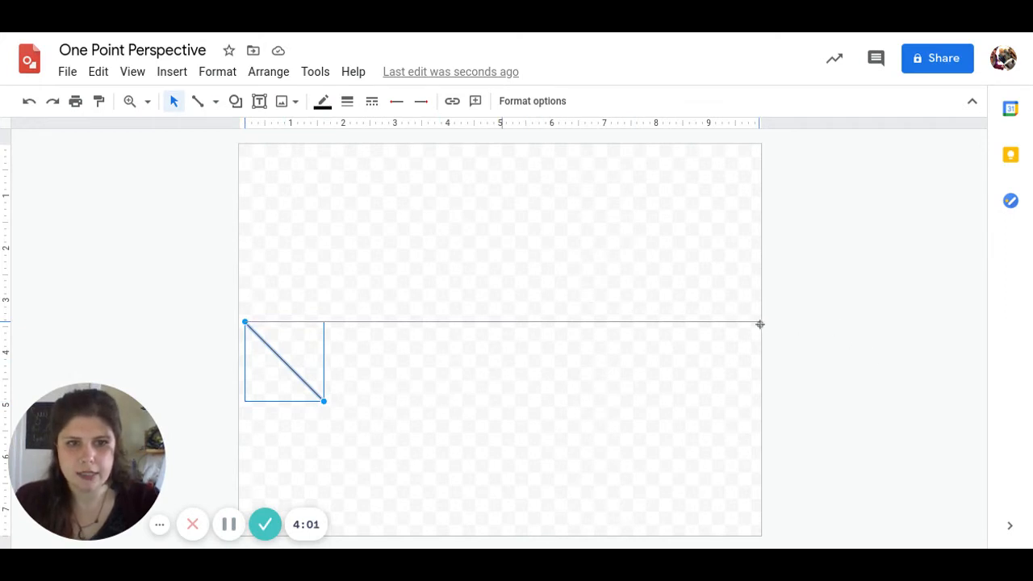
drag(323, 401, 761, 323)
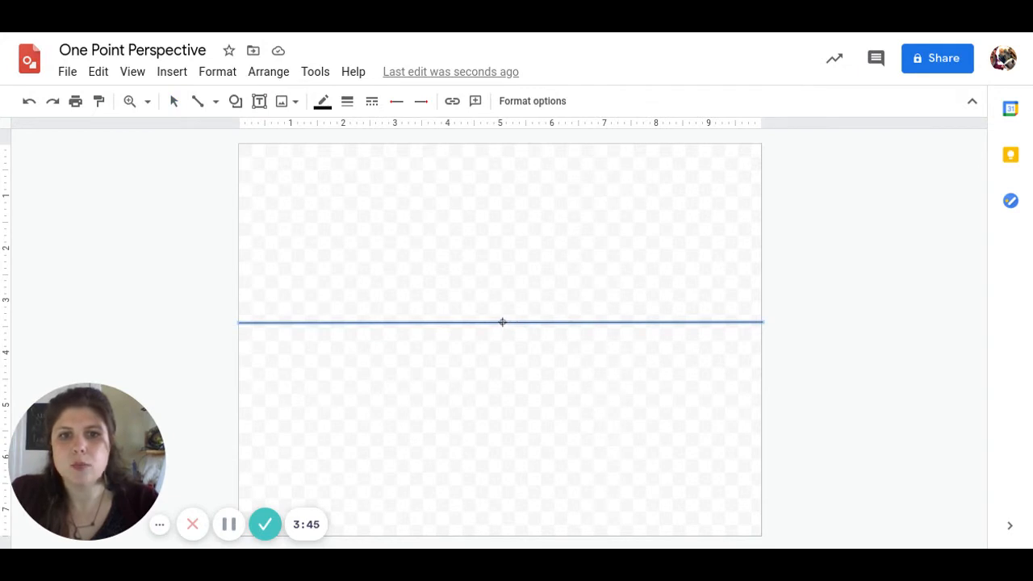
Draw guide lines from the horizon's centre vanishing point out to the canvas corners
drag(503, 323, 584, 401)
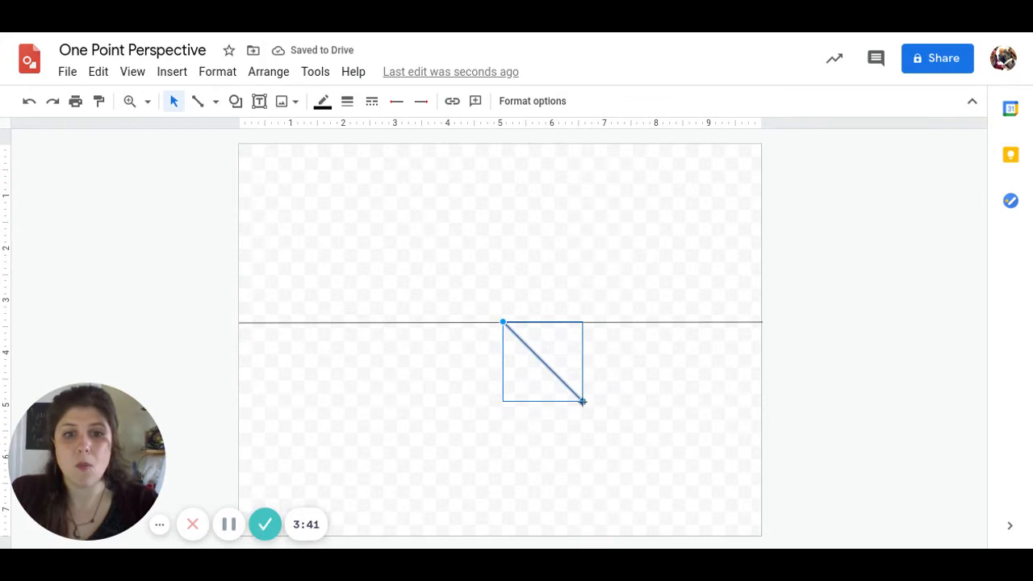
drag(582, 402, 760, 537)
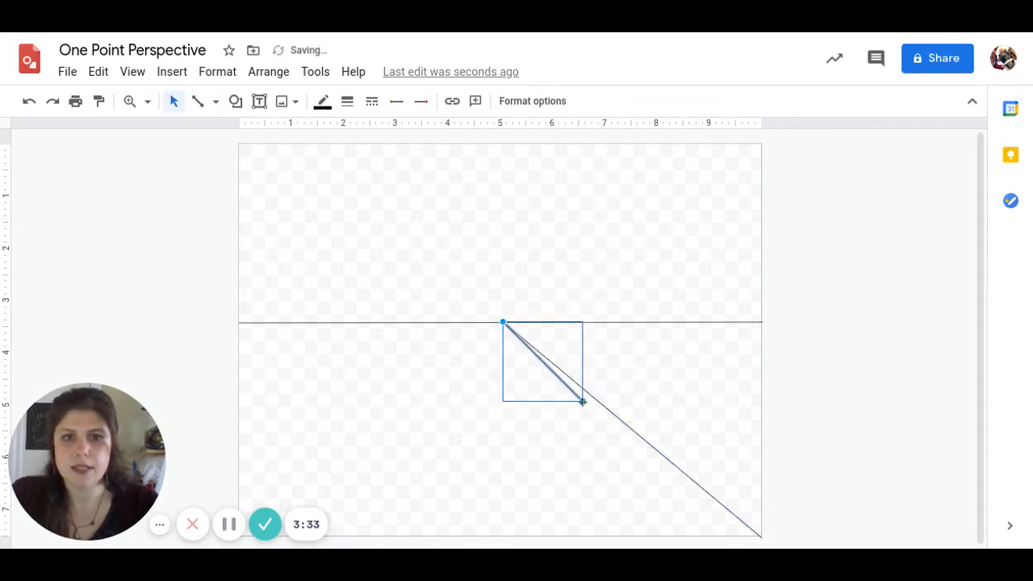
drag(504, 323, 759, 147)
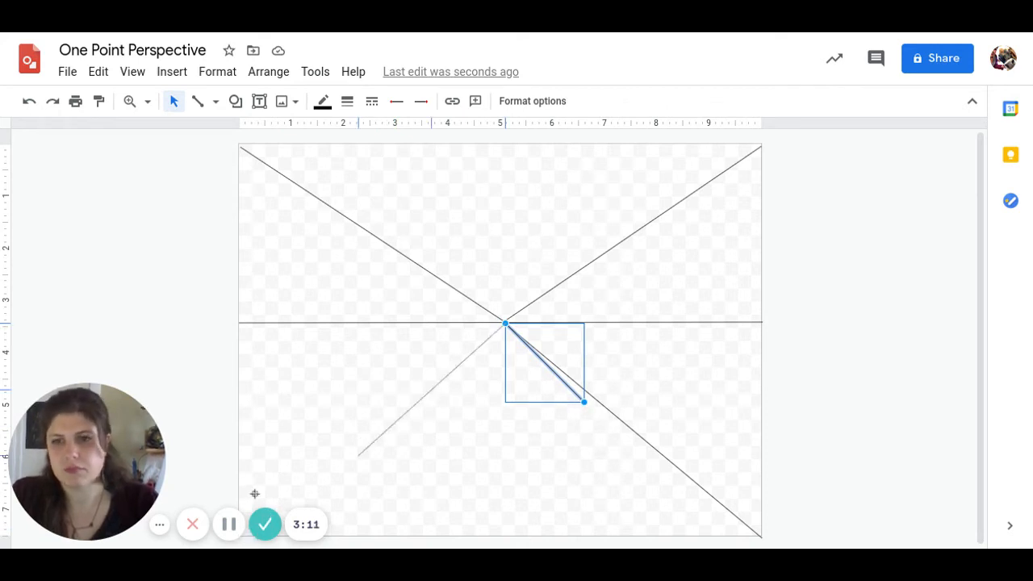
drag(584, 400, 246, 510)
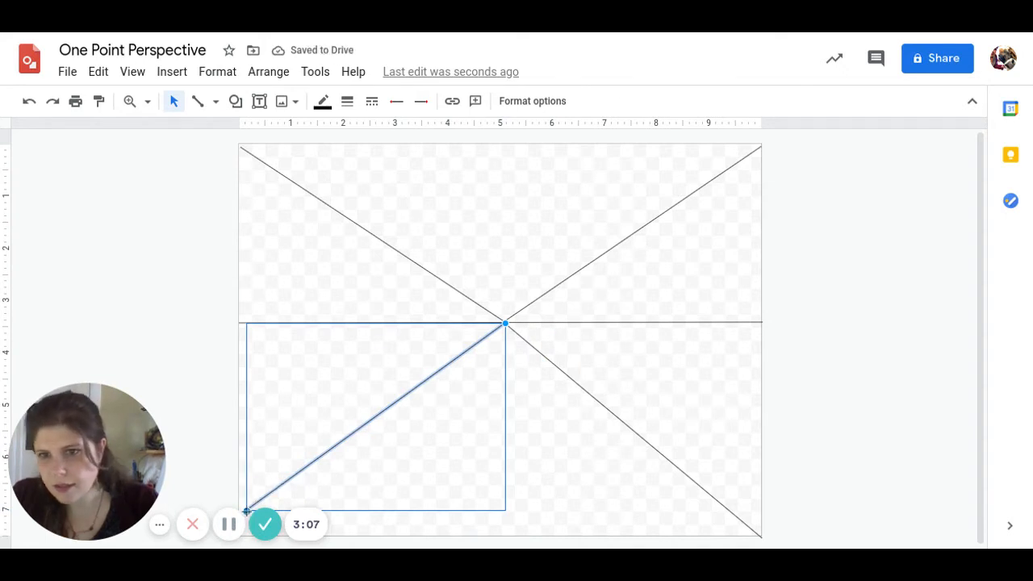
mouse_move(577, 252)
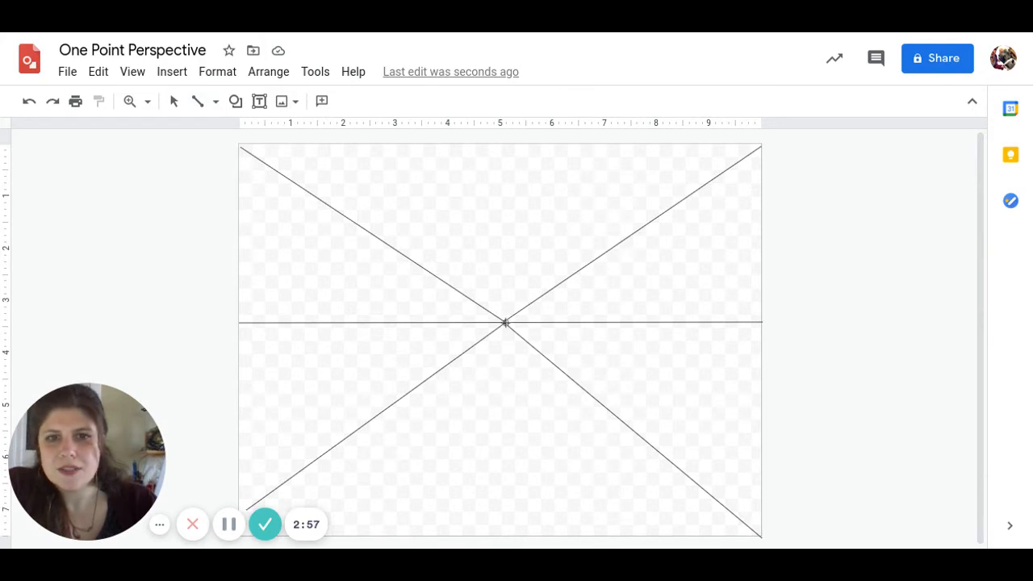
Draw the two road edges from the vanishing point down to the bottom edge of the canvas
drag(507, 323, 584, 404)
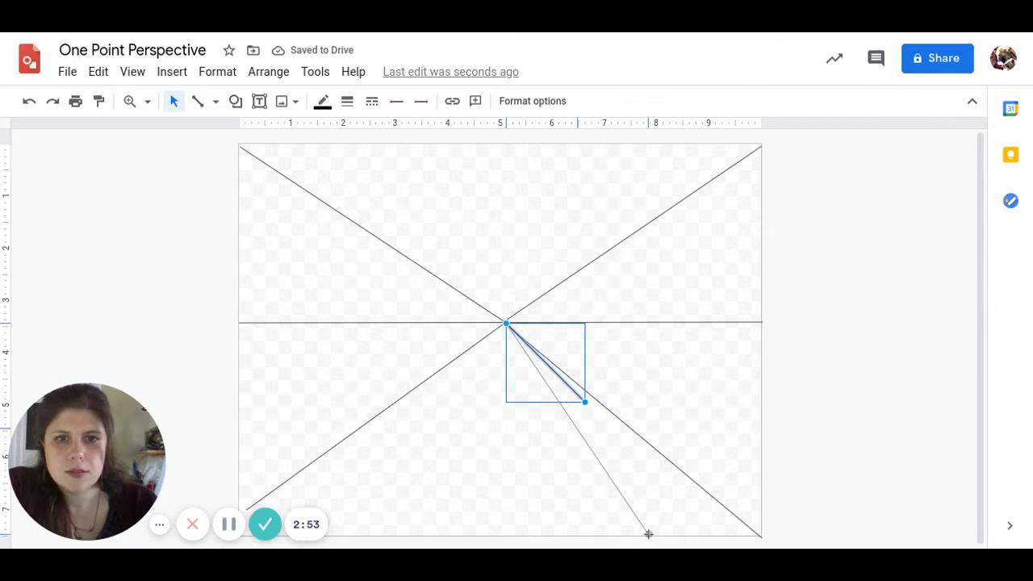
drag(584, 401, 649, 534)
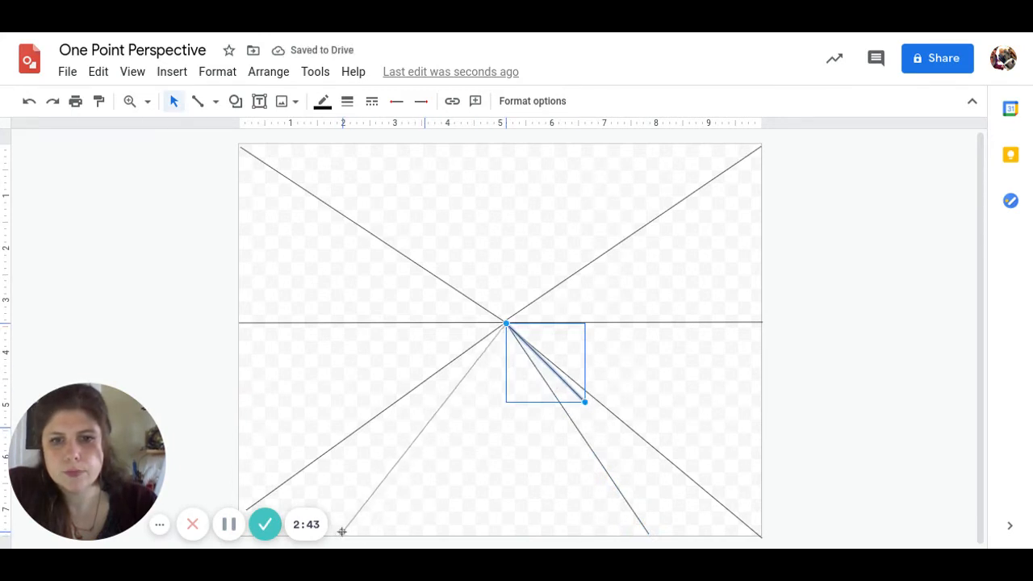
drag(584, 400, 342, 535)
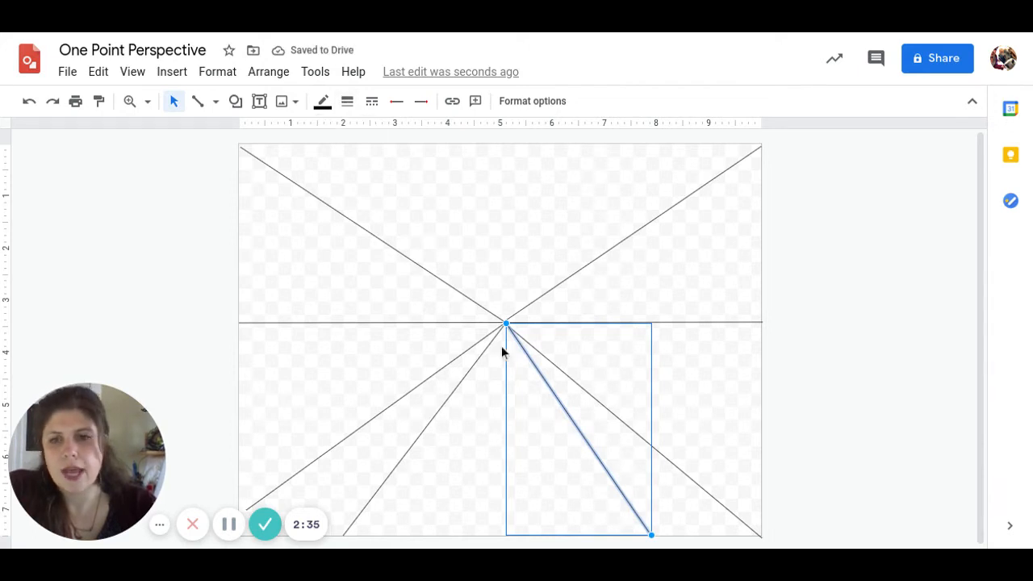
click(346, 100)
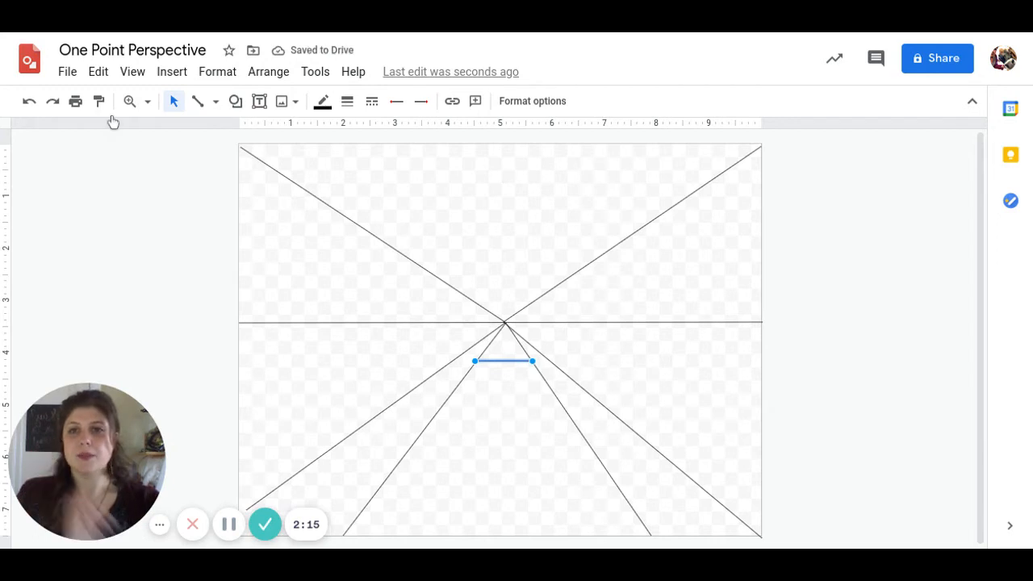
mouse_move(200, 100)
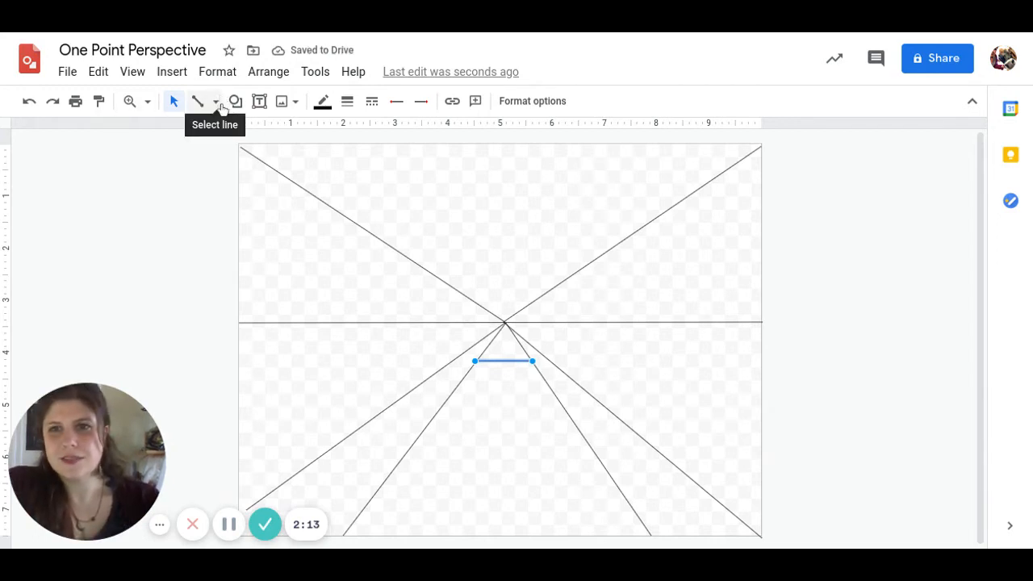
Draw a tall narrow rectangle at the far left and a shorter second one to its right
click(236, 100)
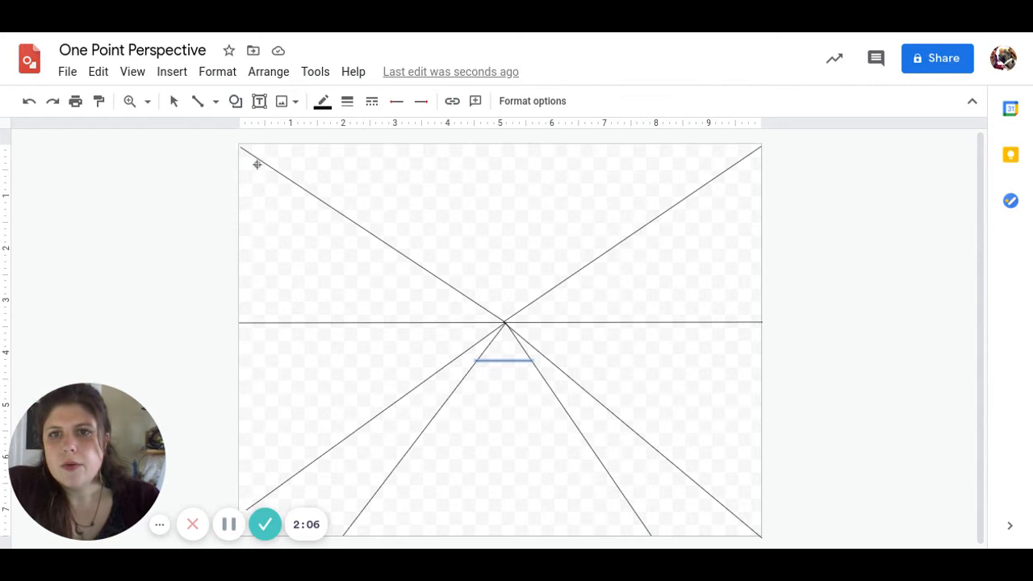
mouse_move(269, 207)
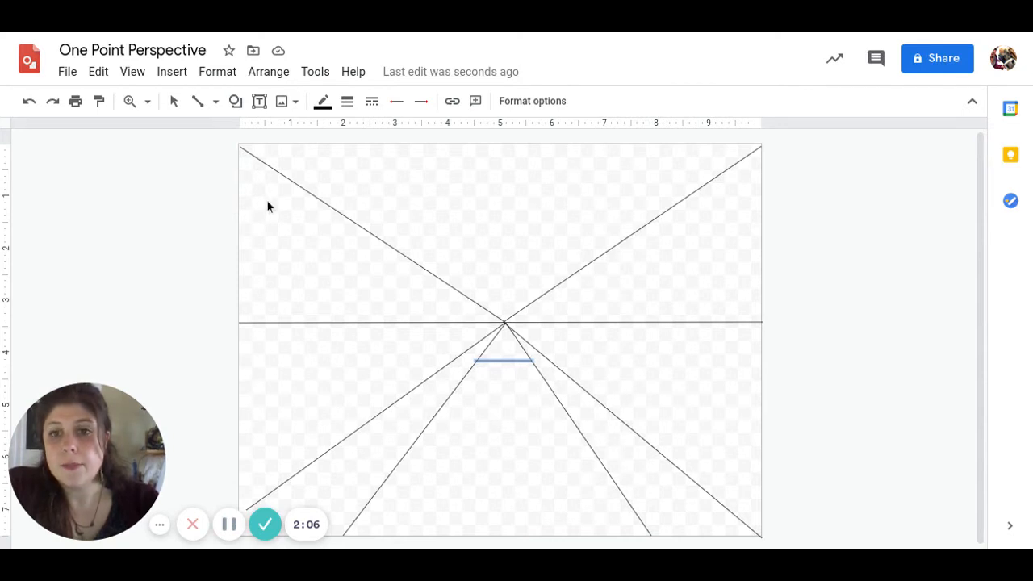
drag(258, 200, 339, 281)
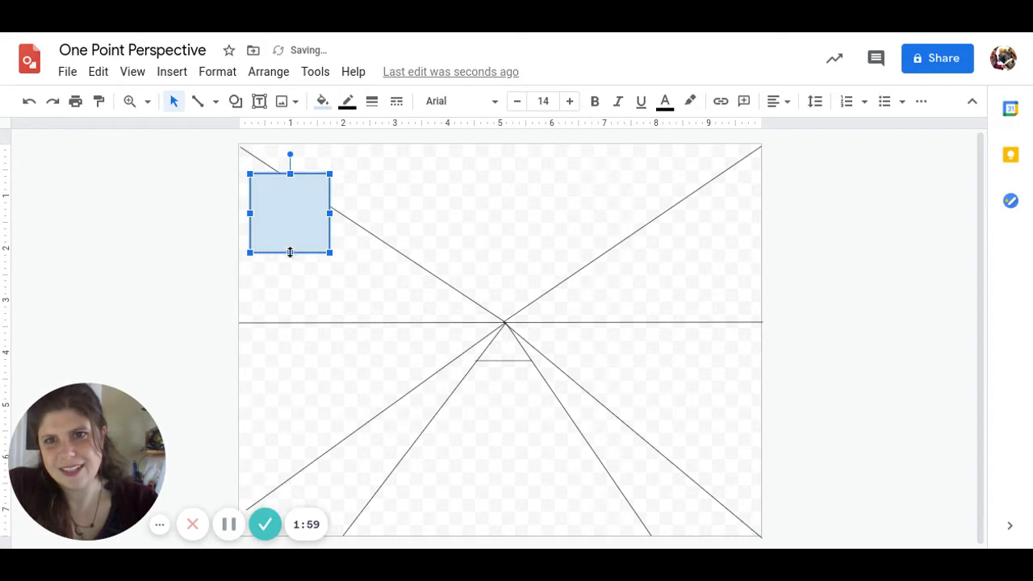
drag(291, 252, 275, 468)
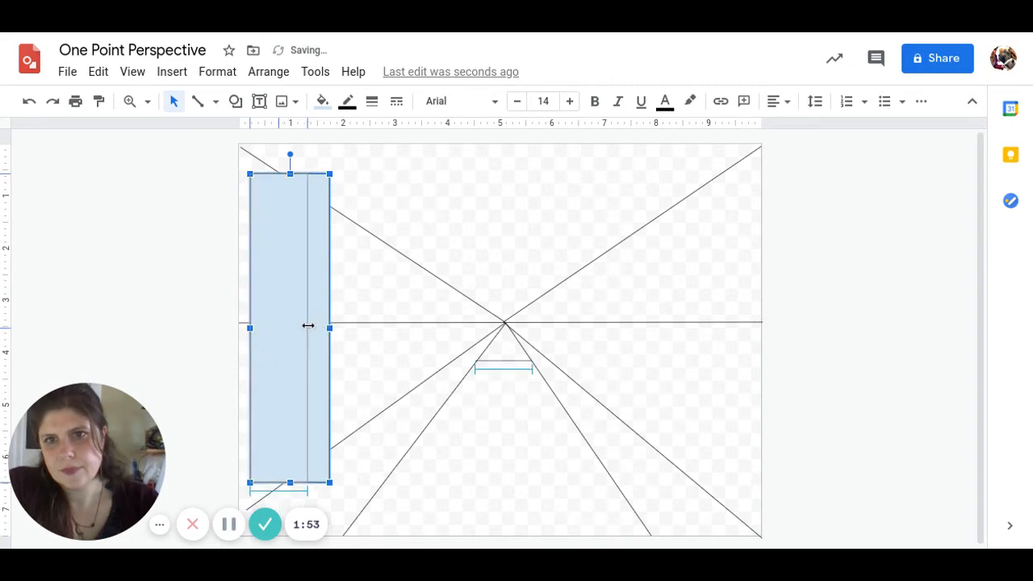
drag(330, 325, 308, 326)
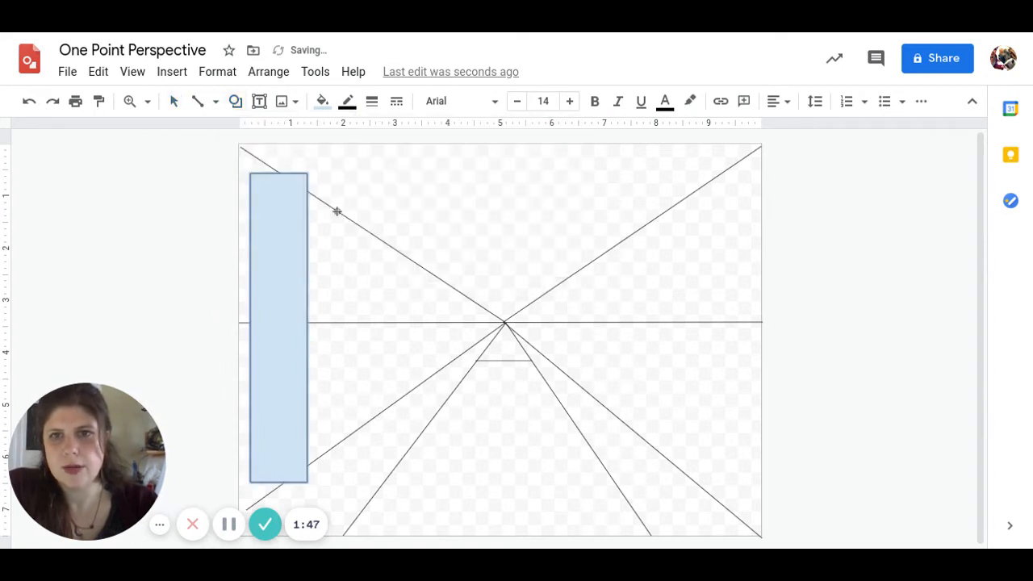
drag(336, 209, 416, 290)
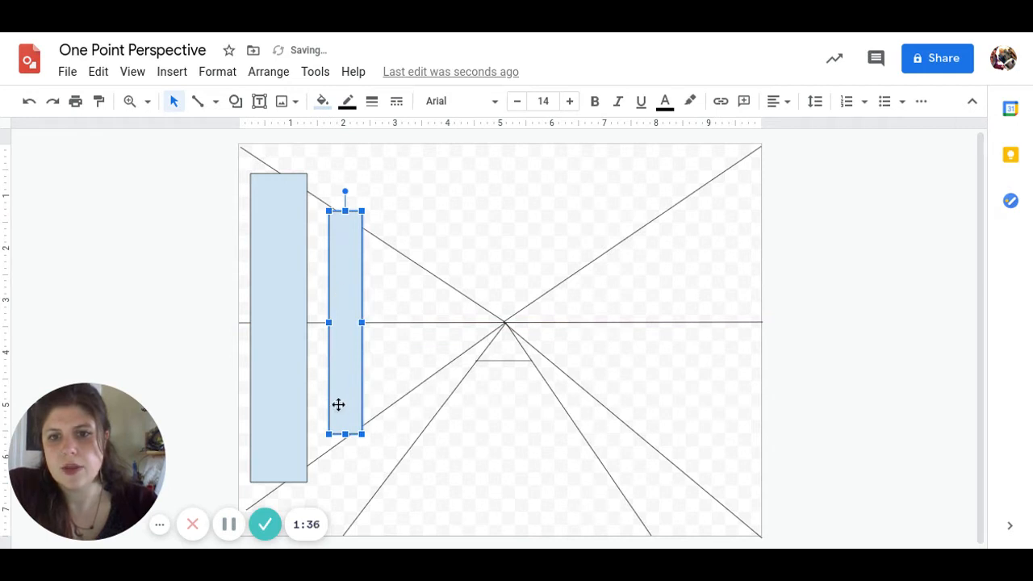
mouse_move(209, 110)
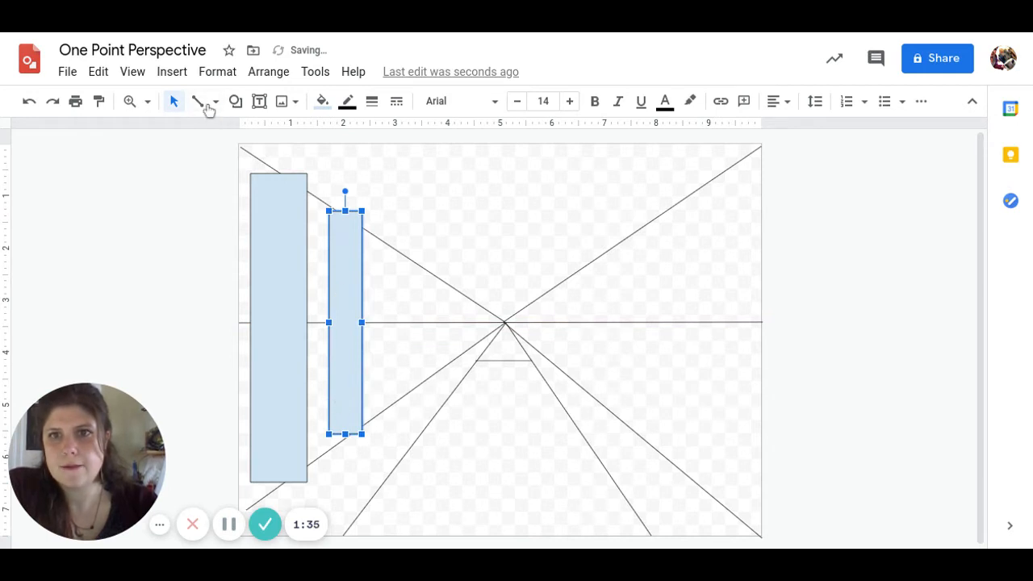
Add a third thin rectangle fitted between the diagonals, aligned with the first two
click(235, 100)
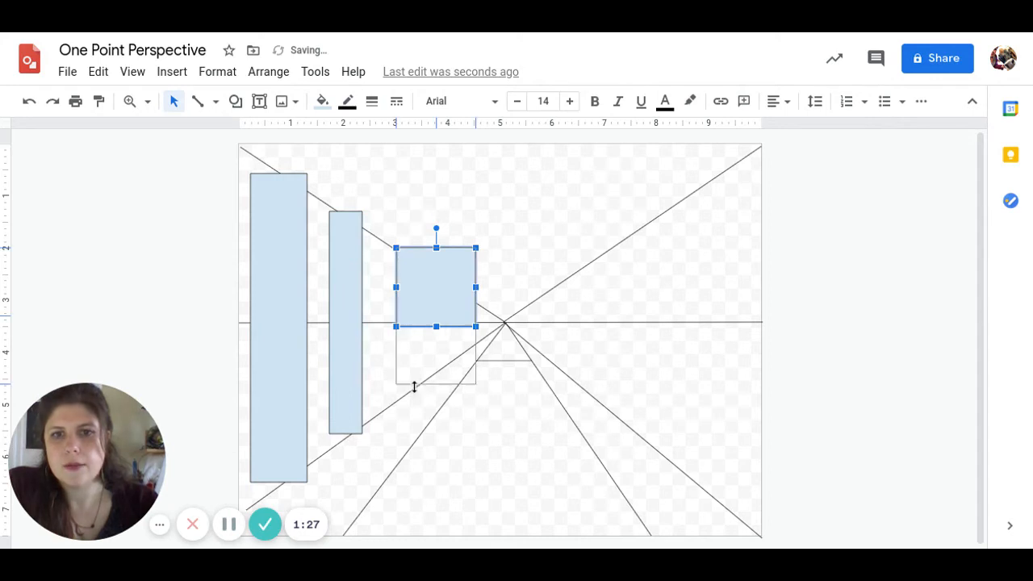
drag(436, 326, 436, 388)
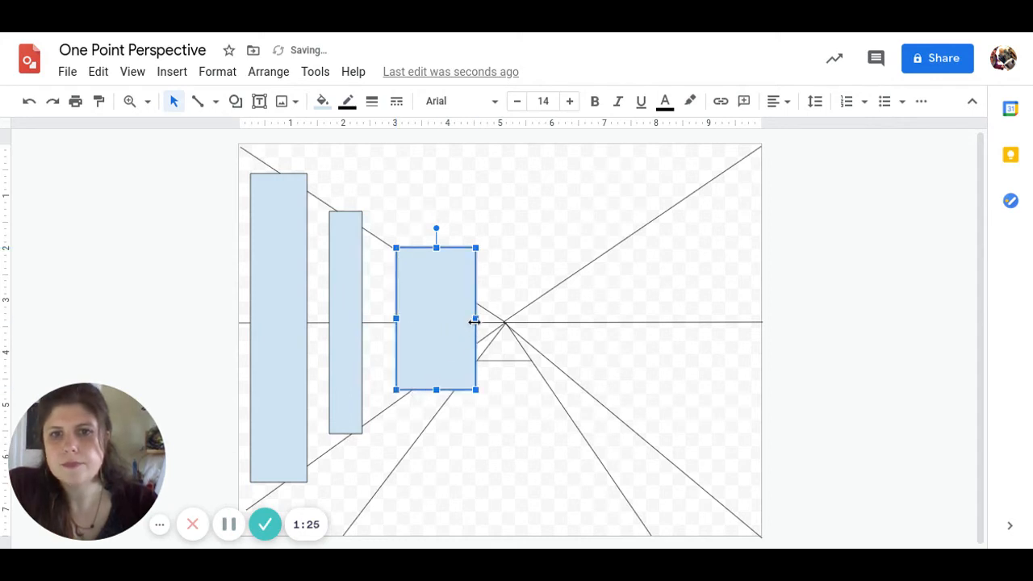
drag(476, 318, 416, 321)
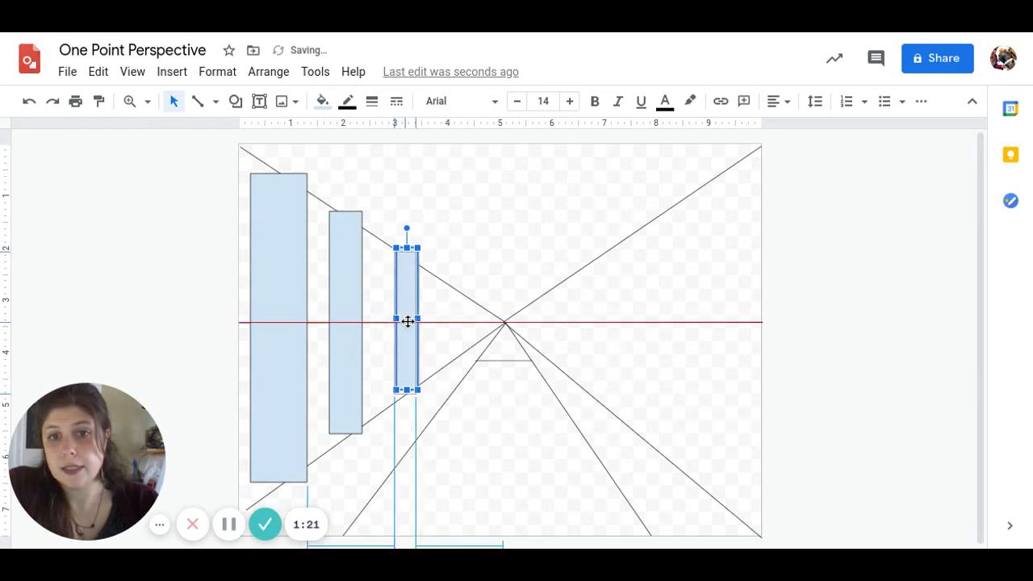
drag(406, 319, 395, 315)
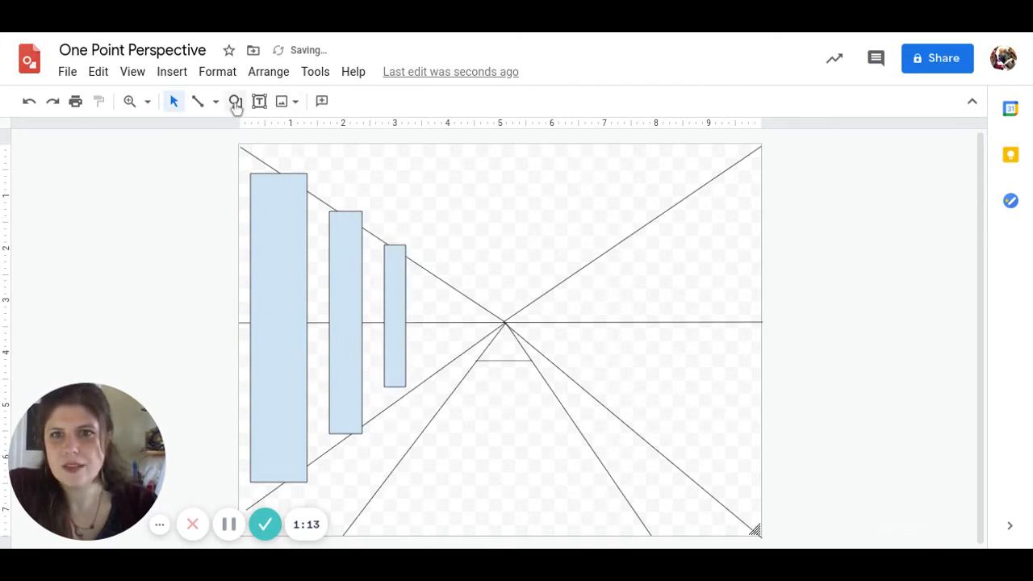
Add a fourth, smallest rectangle near the vanishing point, fitted between the diagonals
click(235, 100)
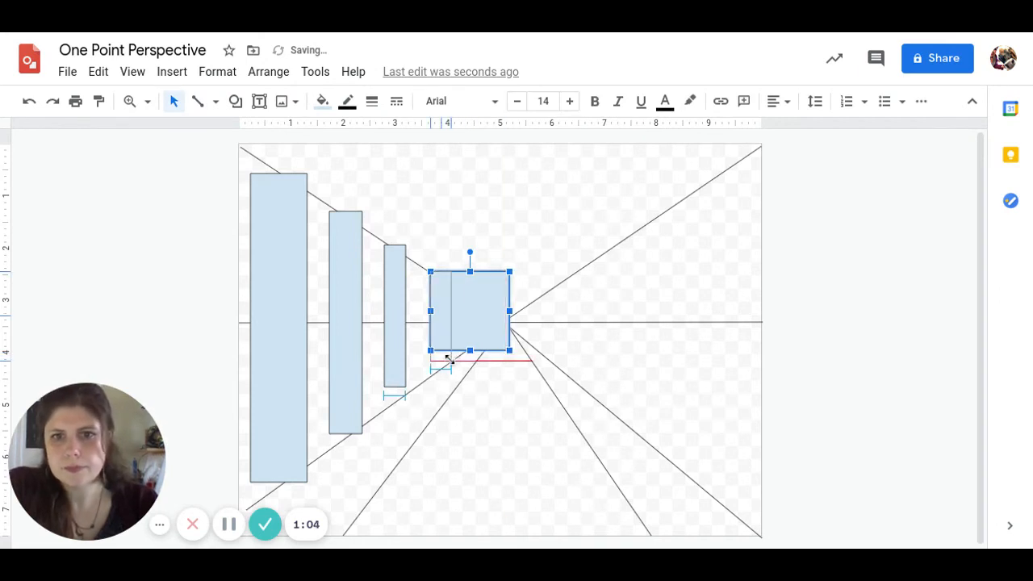
drag(506, 310, 440, 310)
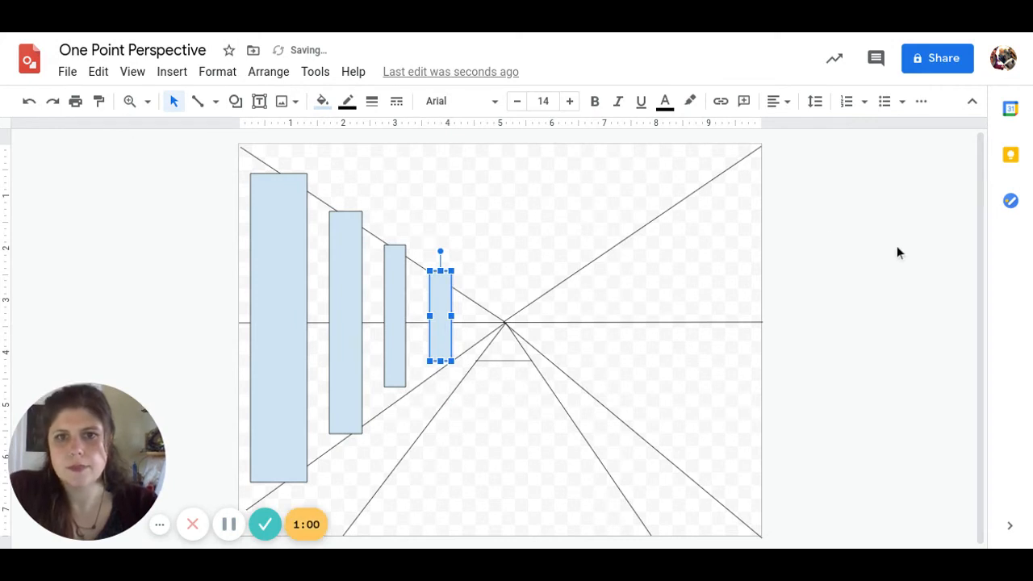
mouse_move(468, 233)
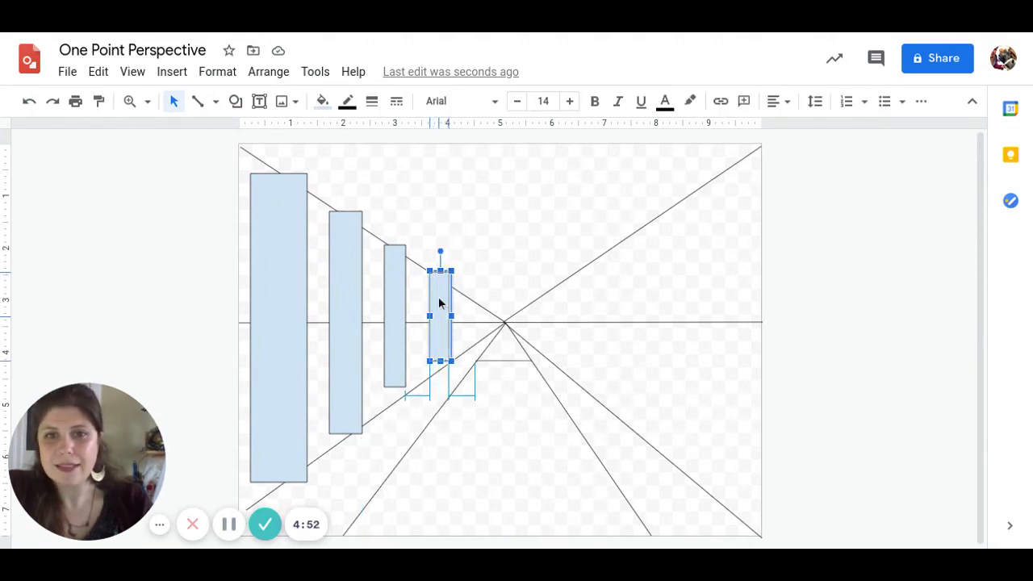
drag(439, 310, 434, 304)
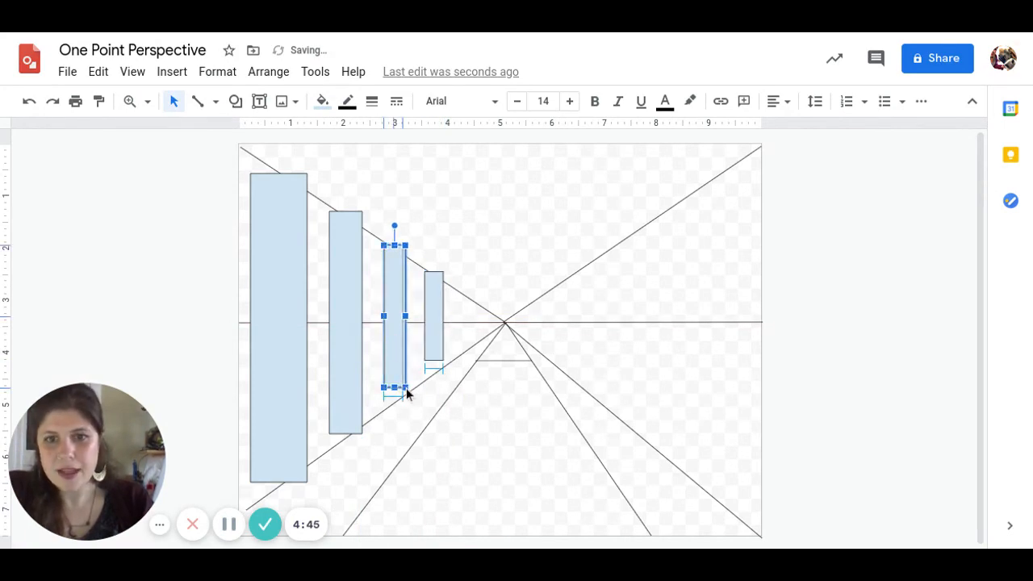
drag(394, 319, 433, 306)
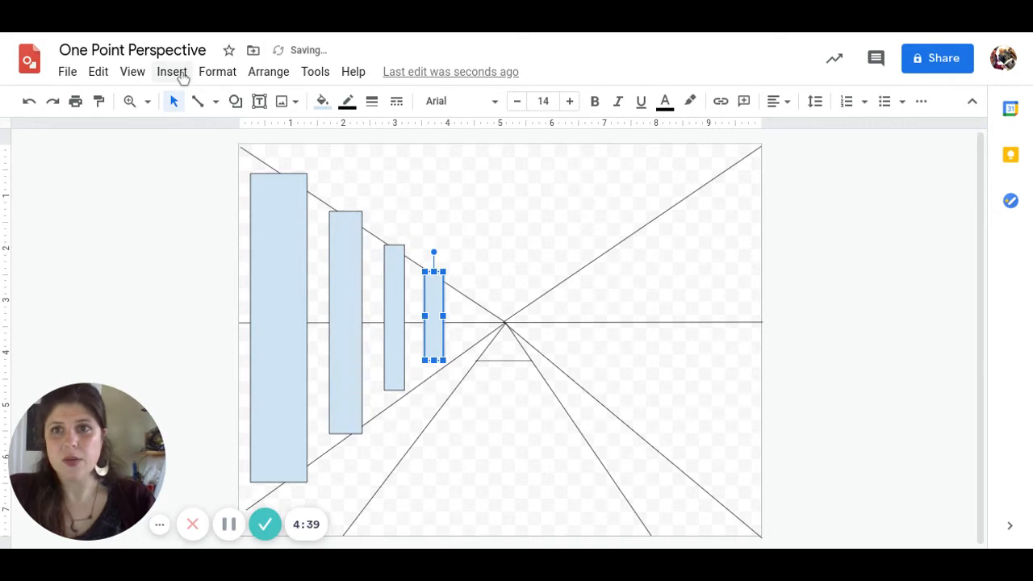
Insert a transparent-background red-leaved tree image from a web search over the leftmost rectangle
click(171, 71)
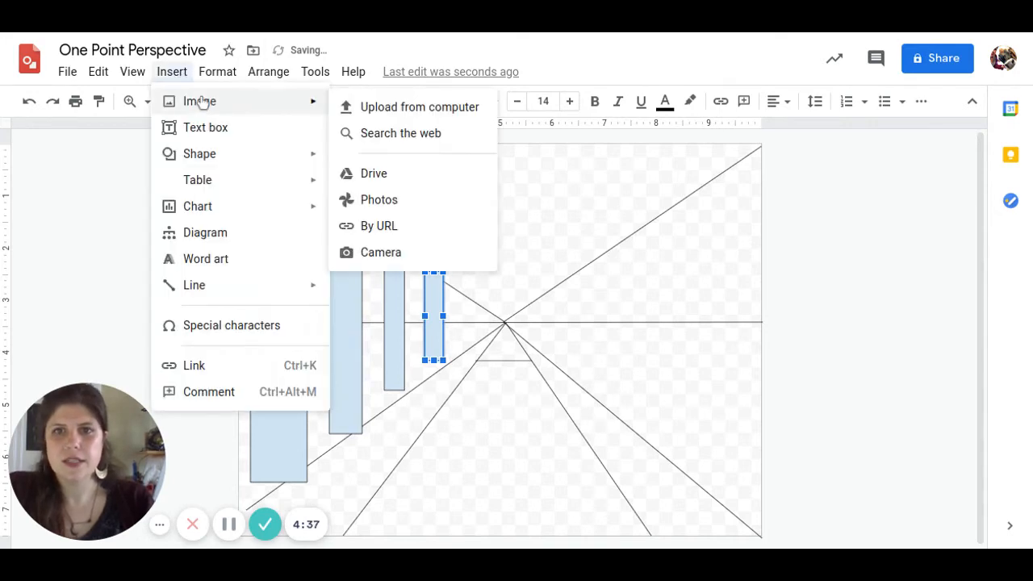
mouse_move(400, 132)
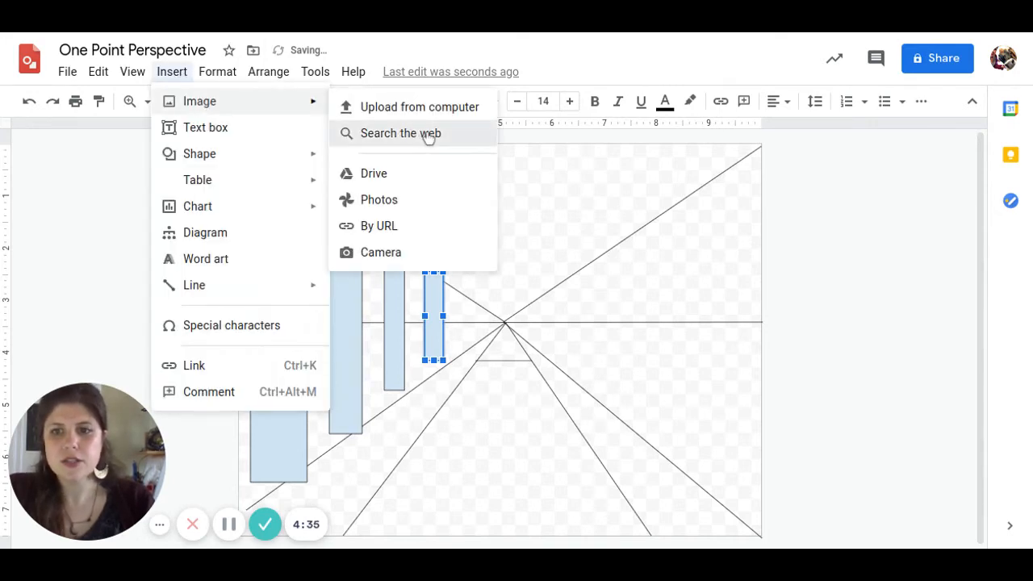
click(400, 132)
text(tree transparent background)
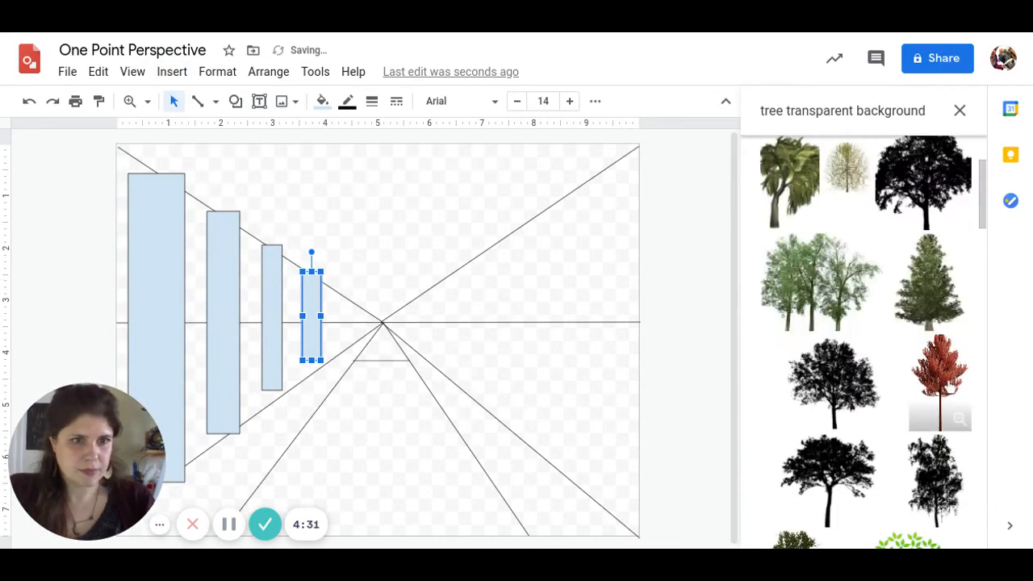
click(939, 384)
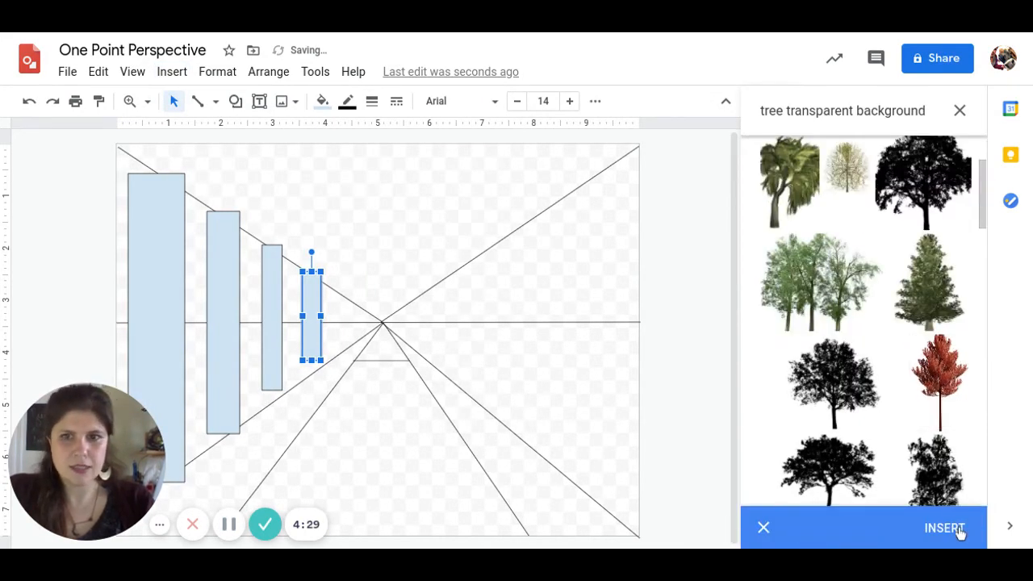
click(944, 526)
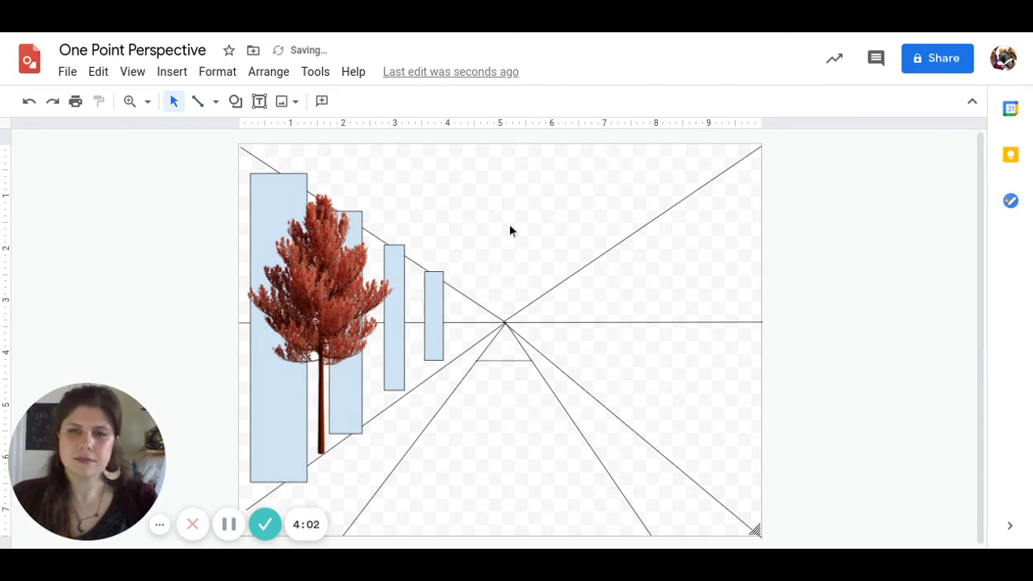
Copy the tree and paste a smaller copy to the right along the street
right_click(497, 226)
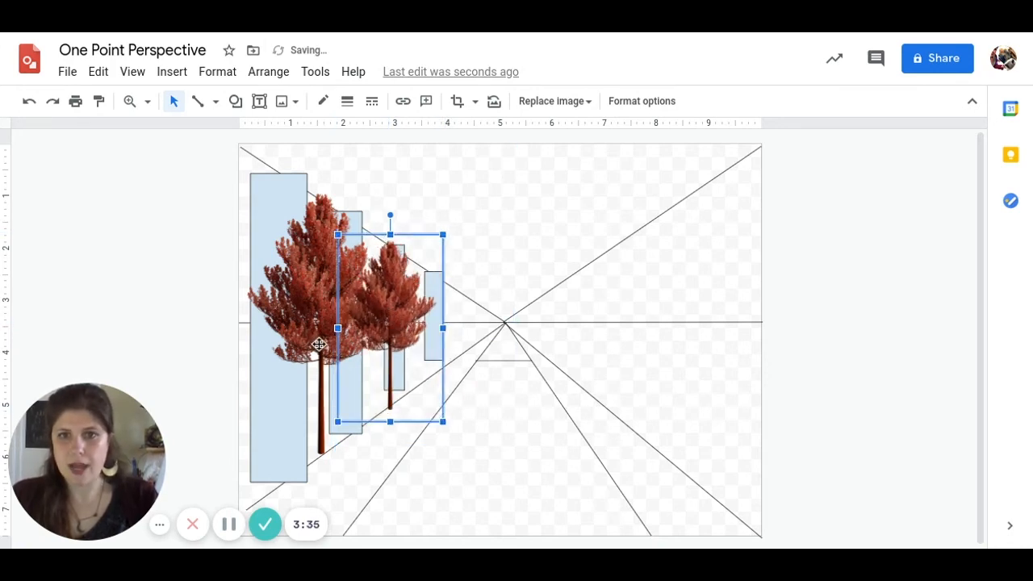
click(267, 71)
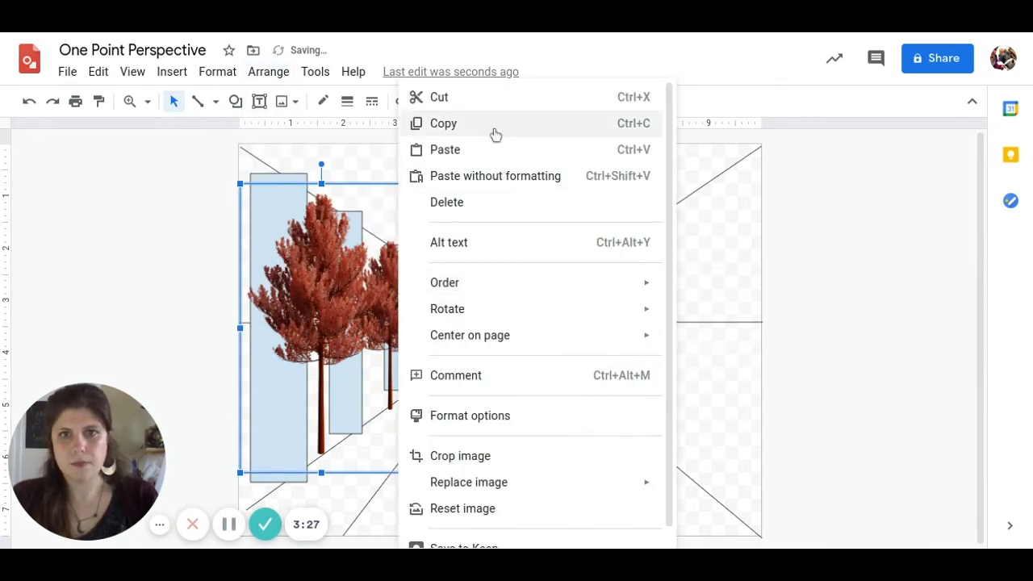
click(524, 266)
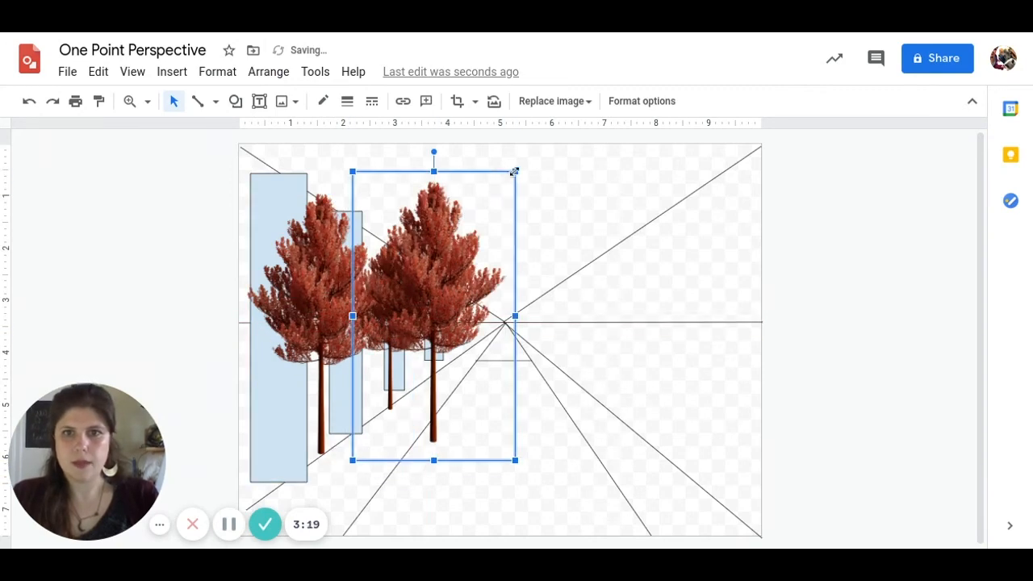
drag(432, 314, 449, 345)
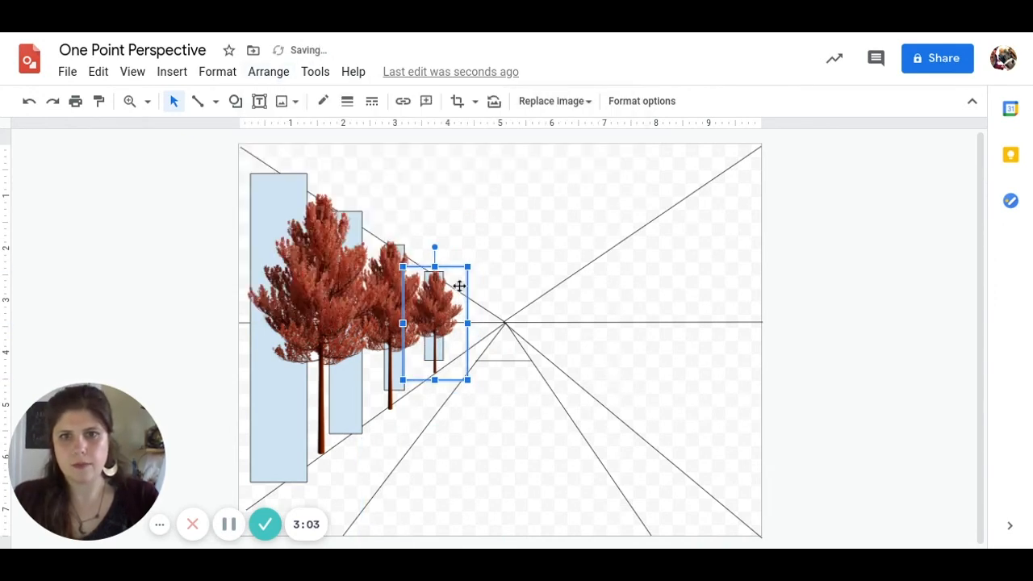
Paste further shrinking tree copies until the smallest sits near the vanishing point
click(268, 71)
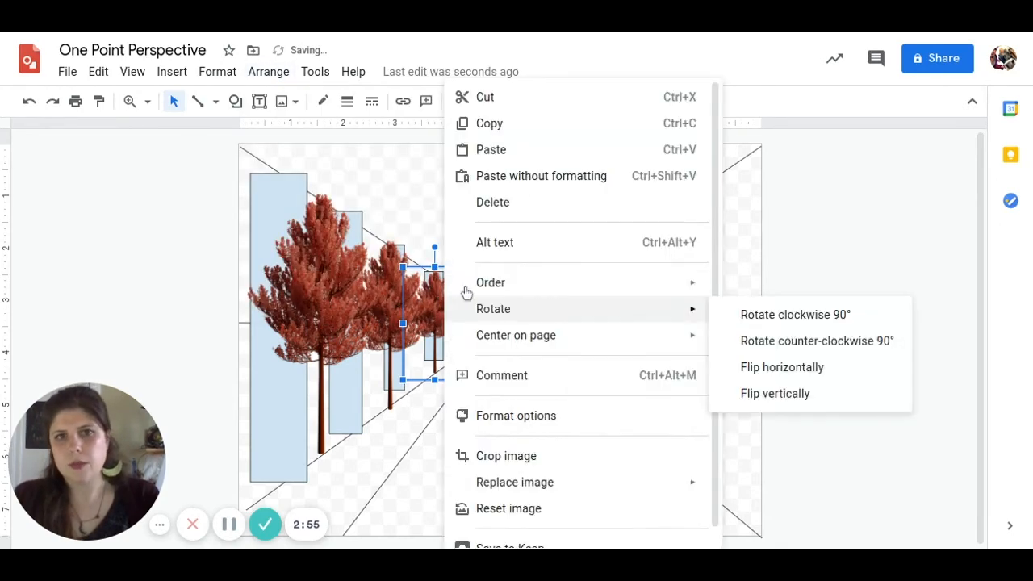
click(514, 166)
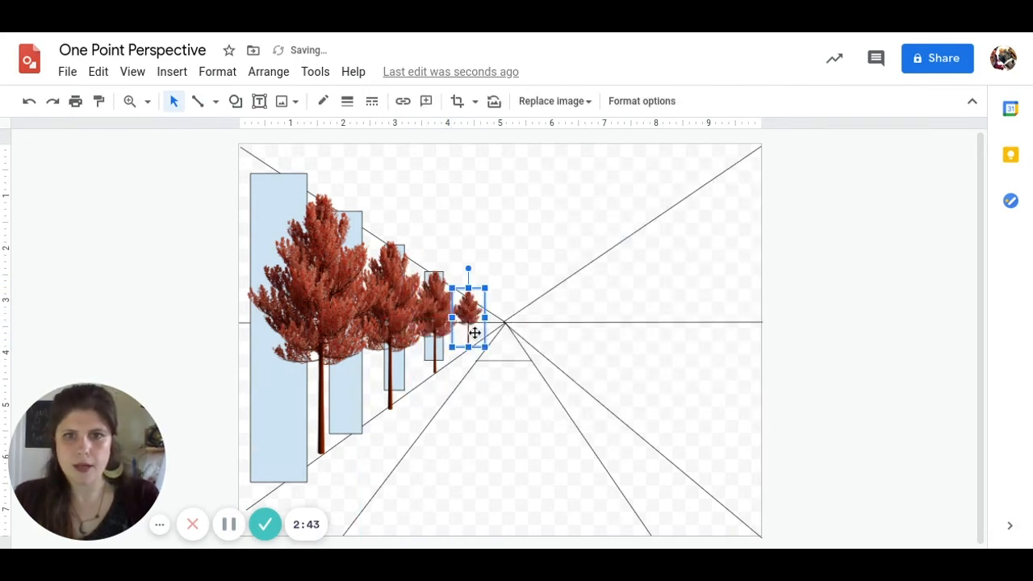
click(838, 287)
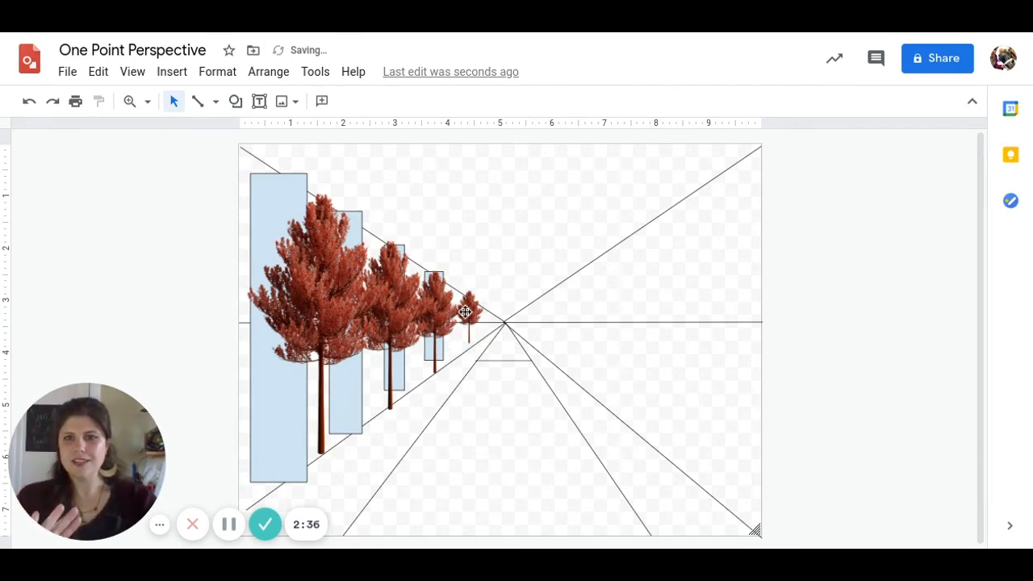
click(467, 313)
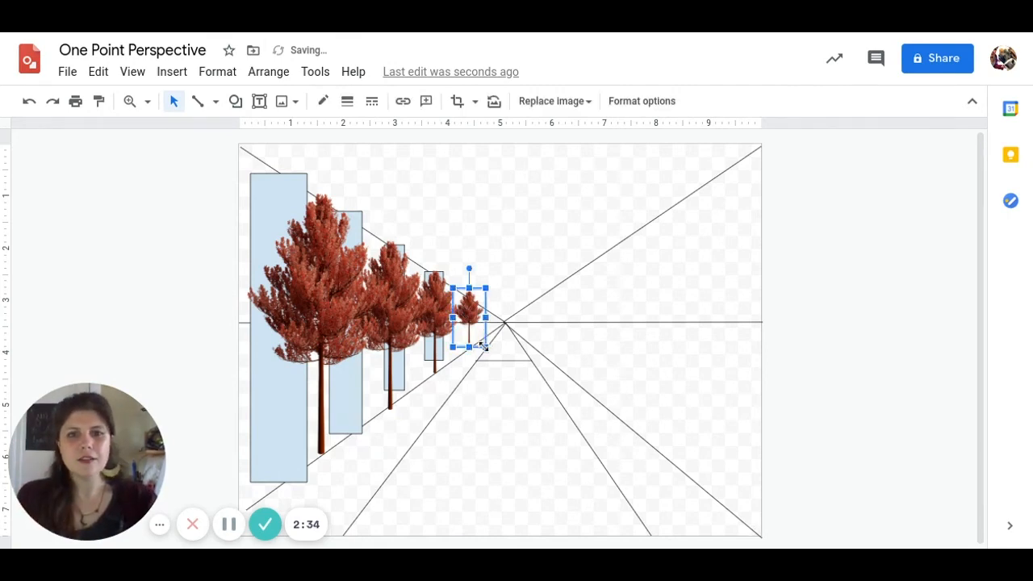
mouse_move(789, 315)
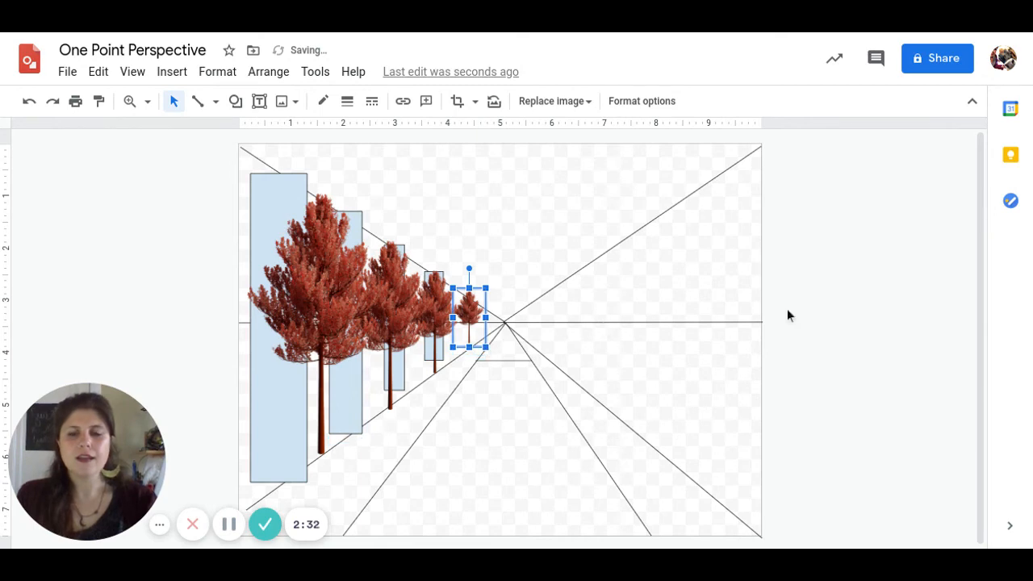
click(593, 299)
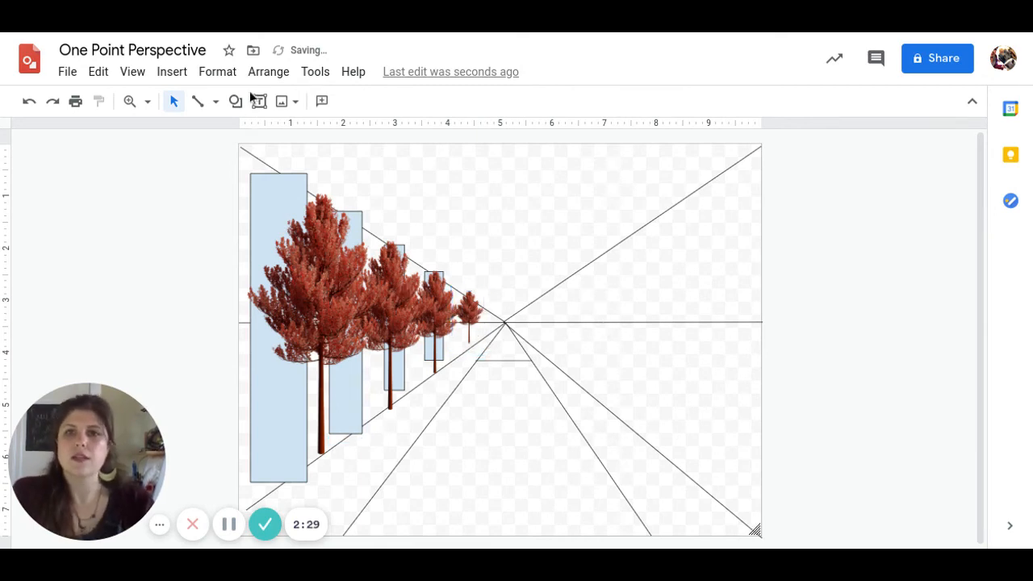
mouse_move(199, 100)
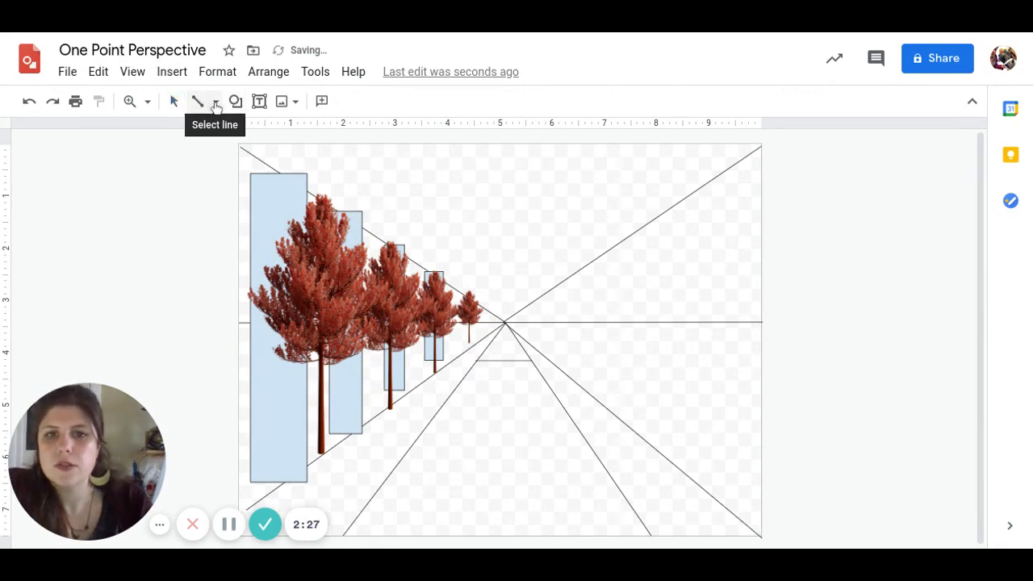
Draw a base line from the left edge through the tree trunks to the vanishing point
click(174, 100)
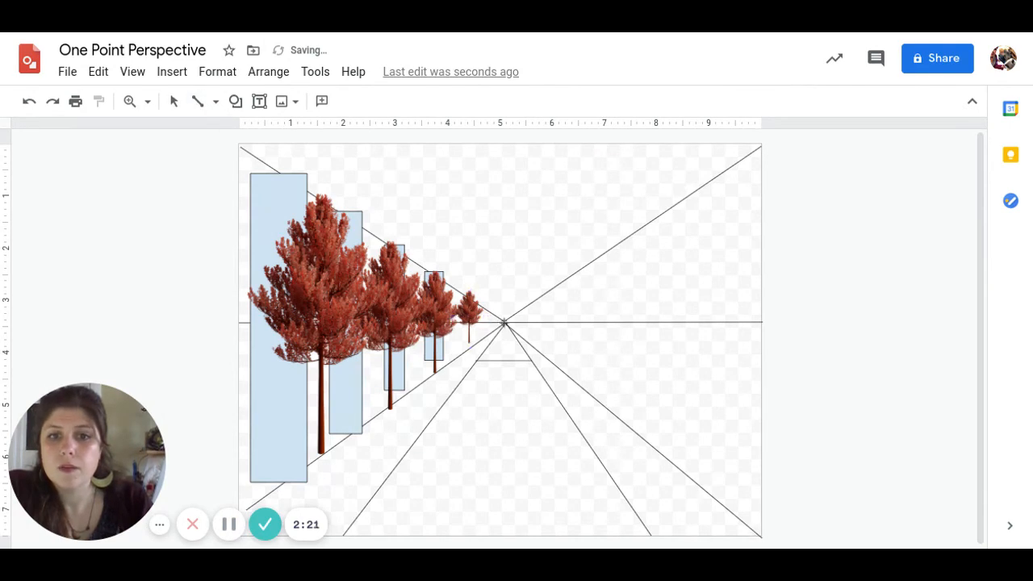
drag(504, 323, 584, 403)
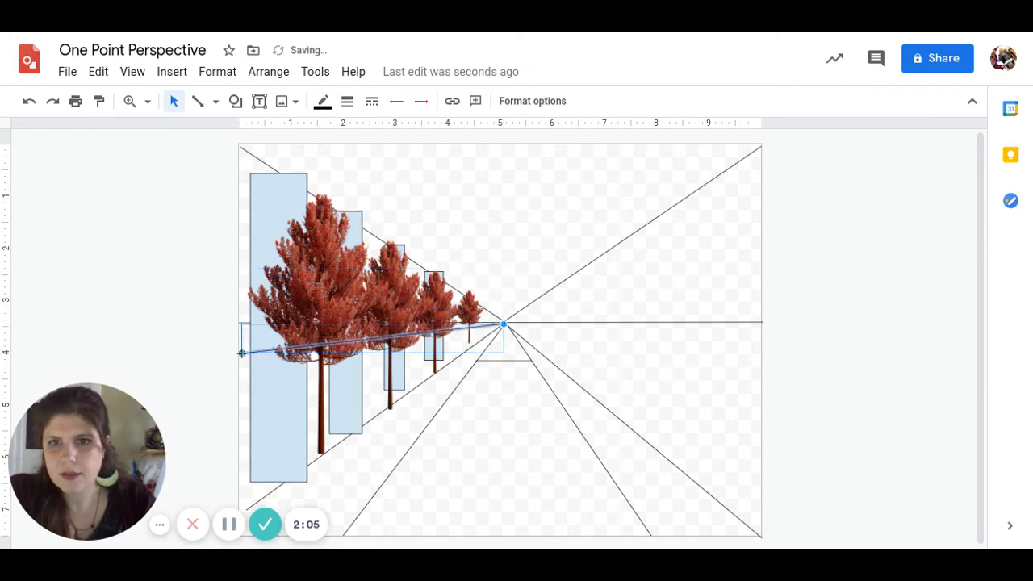
Insert a transparent-background yellow Among Us character image from a web search
click(171, 71)
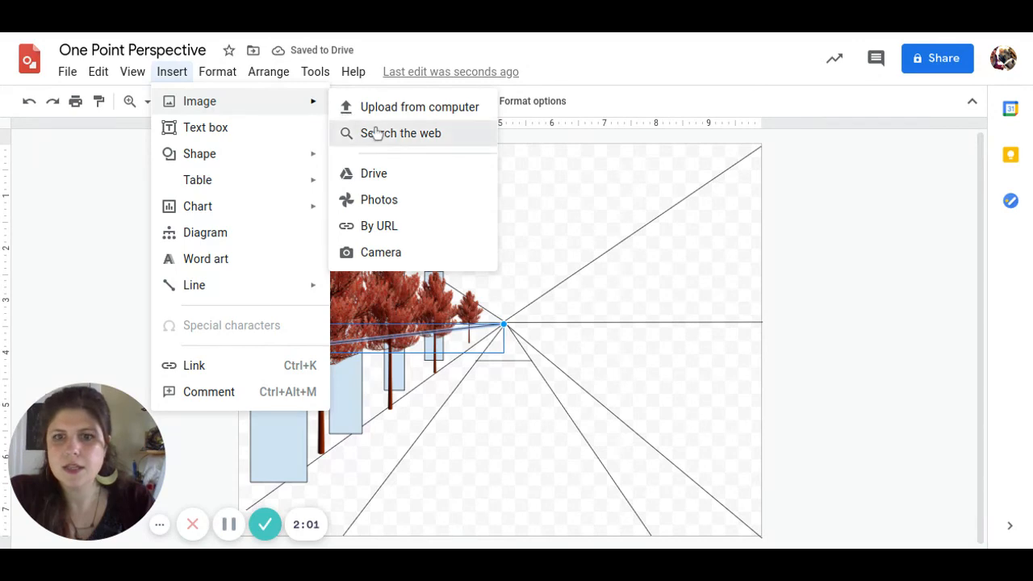
click(400, 132)
text(among us transparent backg)
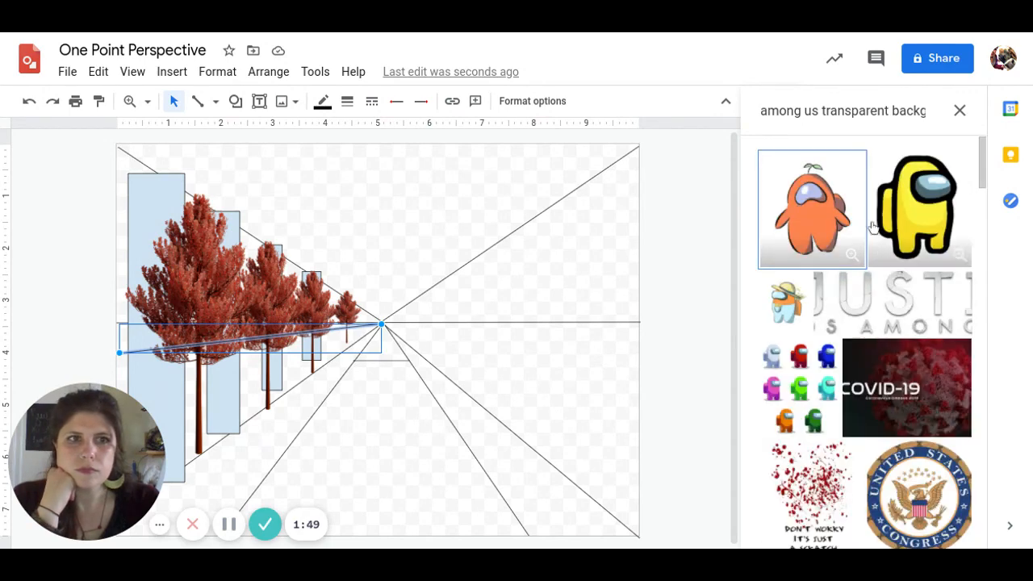
mouse_move(939, 197)
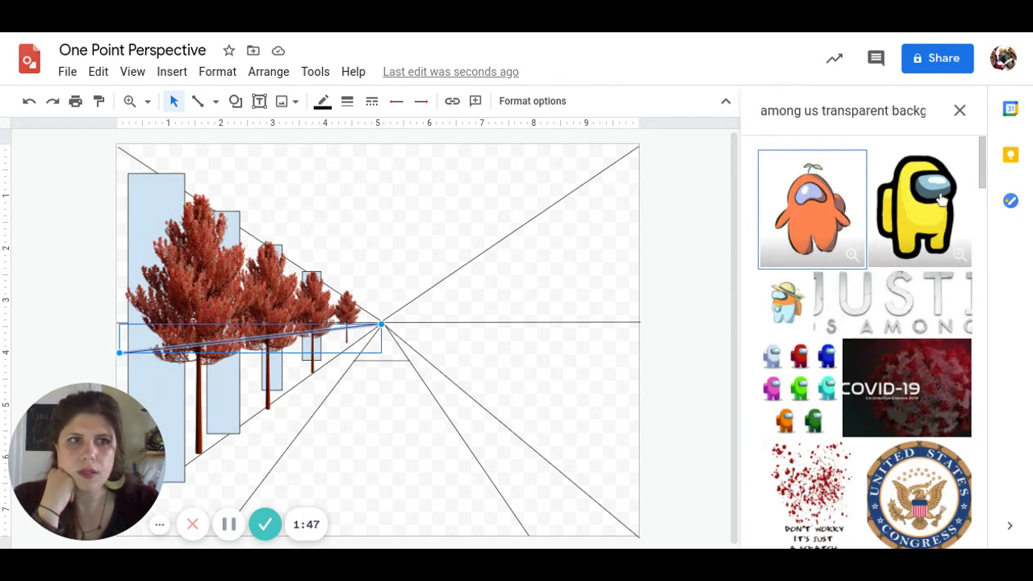
click(916, 208)
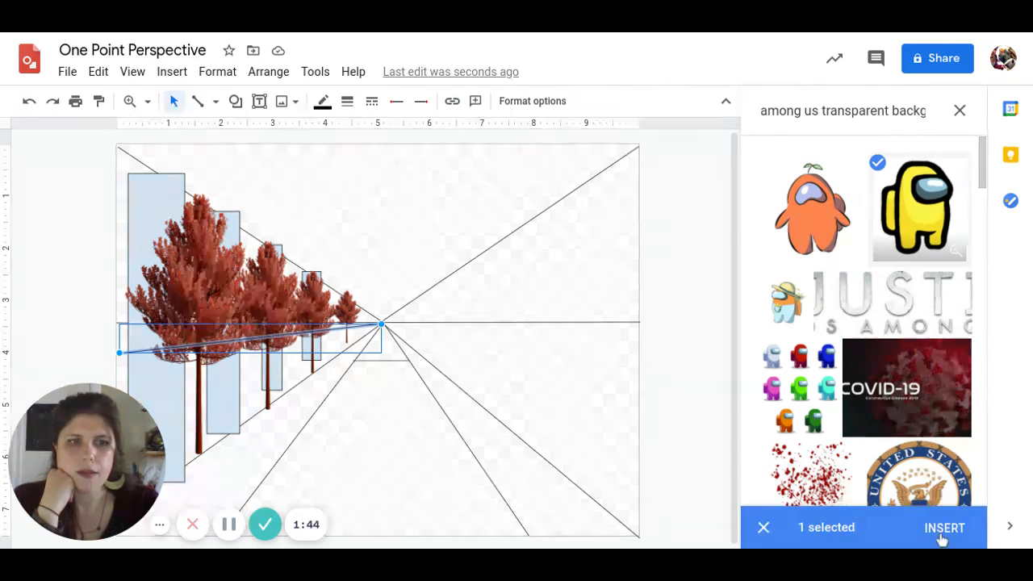
click(942, 526)
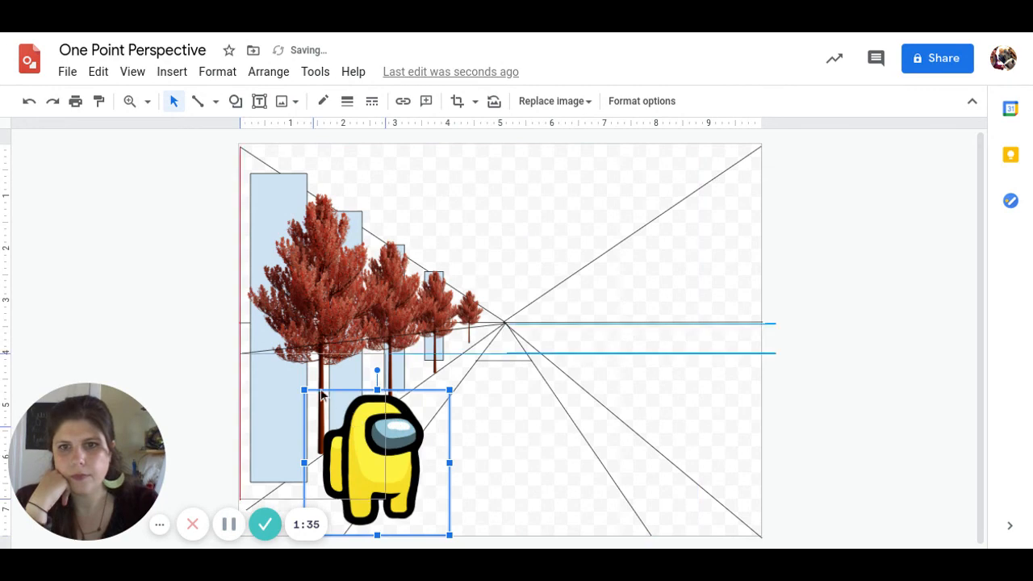
Move the character to the front left and place a shrunken copy beside the far trees
drag(377, 455, 301, 400)
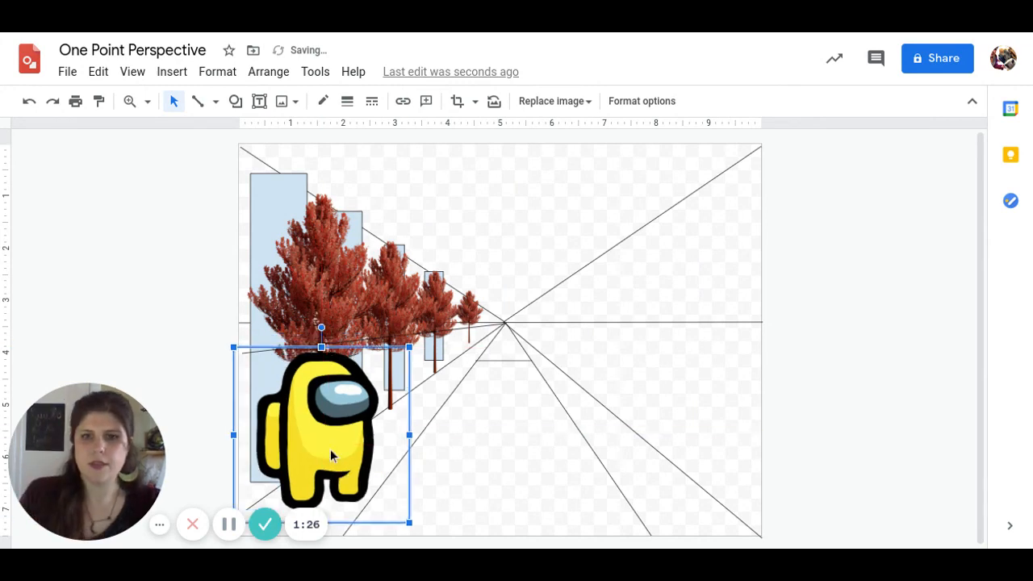
right_click(322, 420)
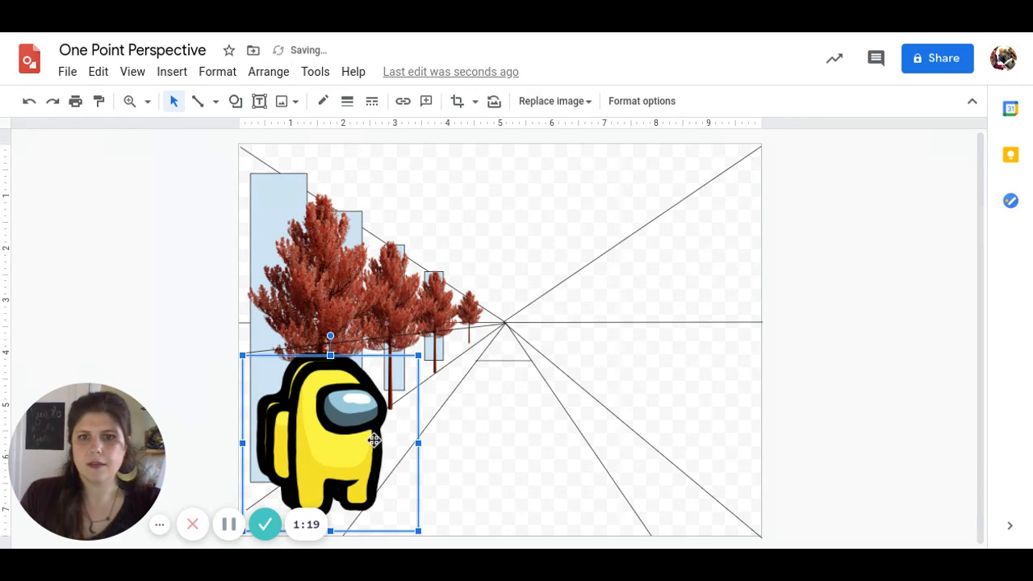
drag(331, 435, 449, 351)
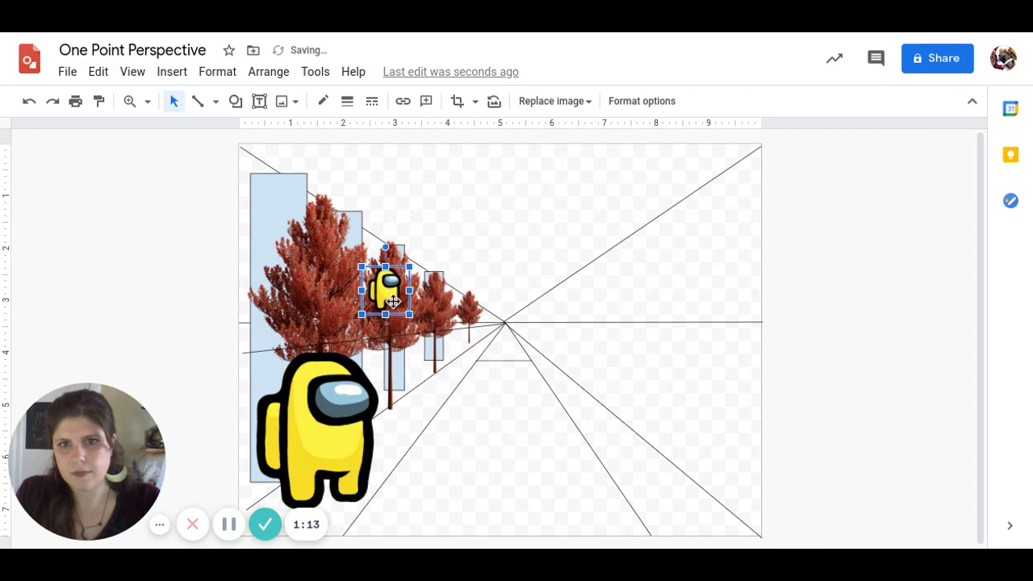
drag(386, 289, 455, 345)
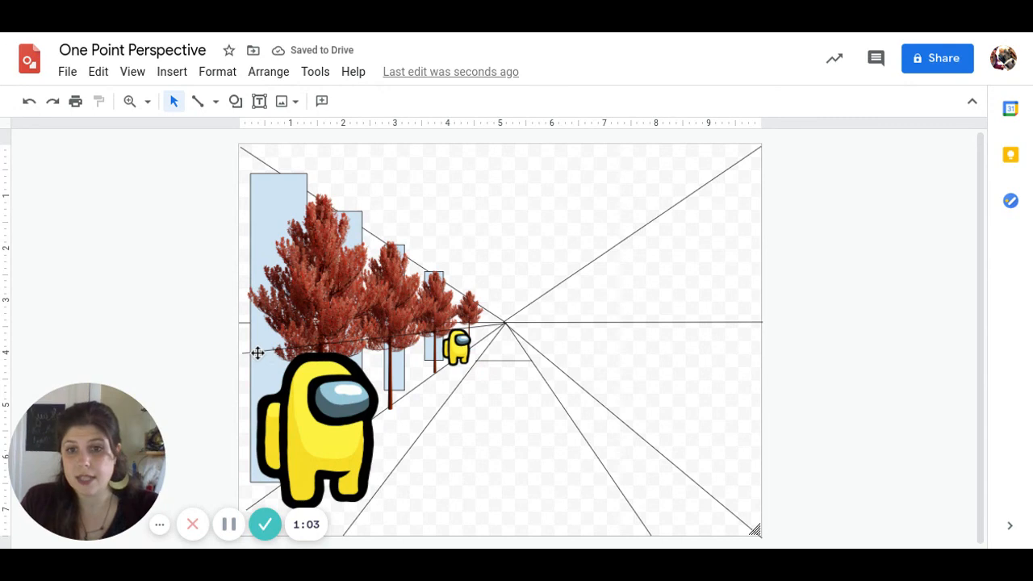
click(315, 428)
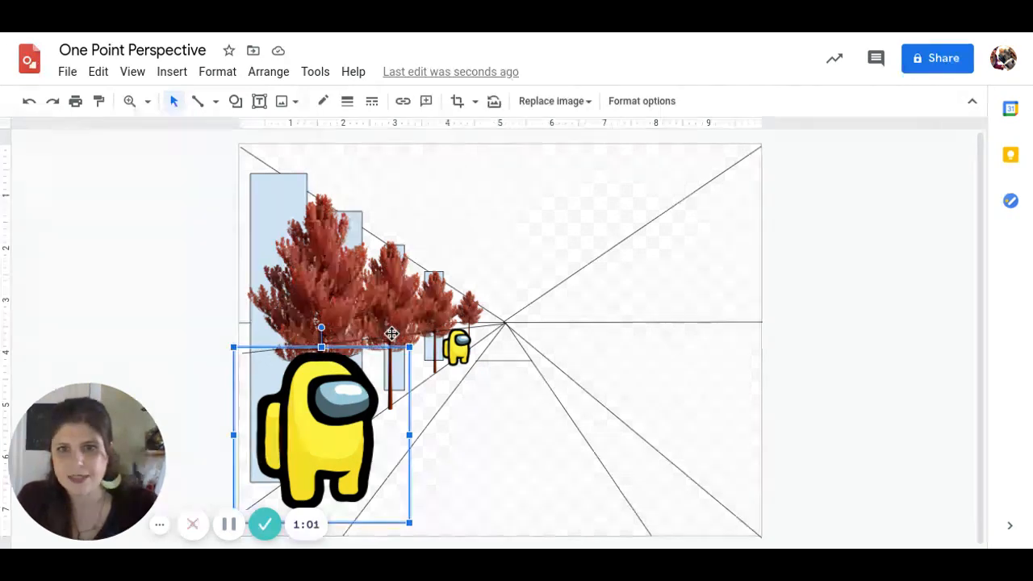